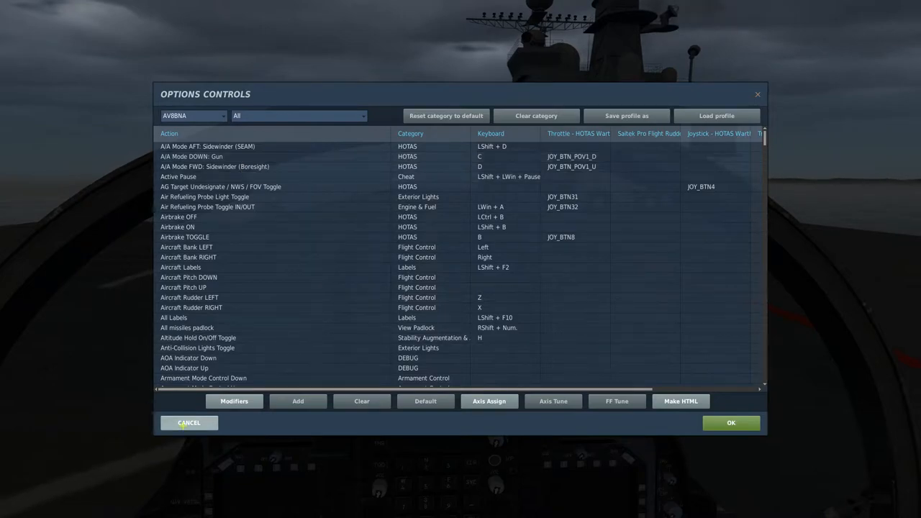
- Filter the AV-8B controls to Axis Commands and inspect the Roll axis response curve
click(190, 423)
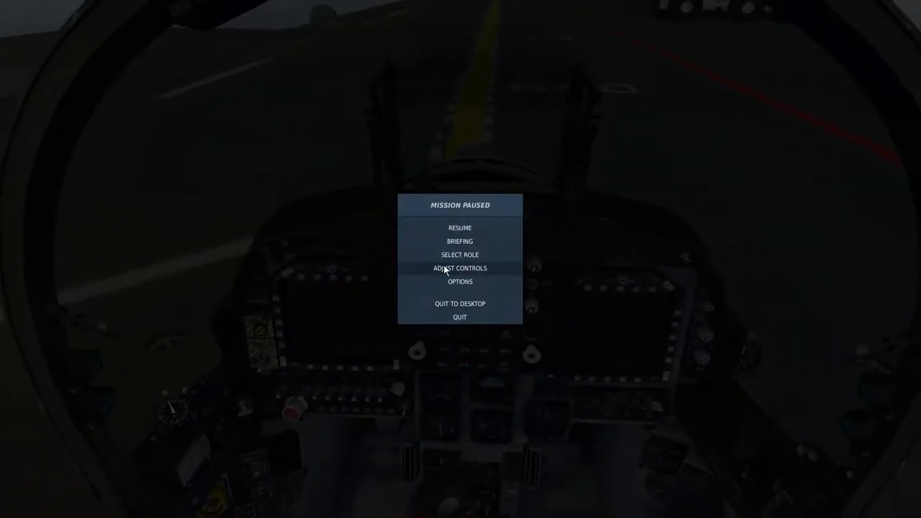
click(459, 267)
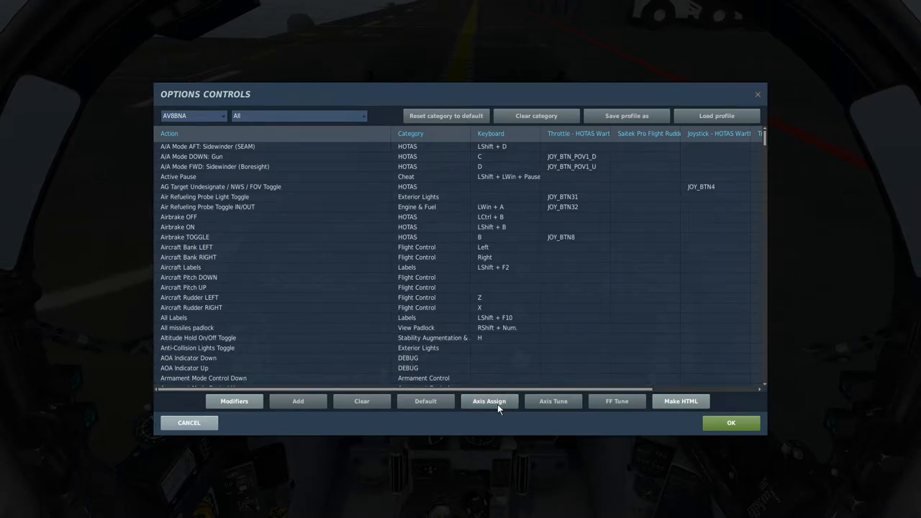
click(490, 400)
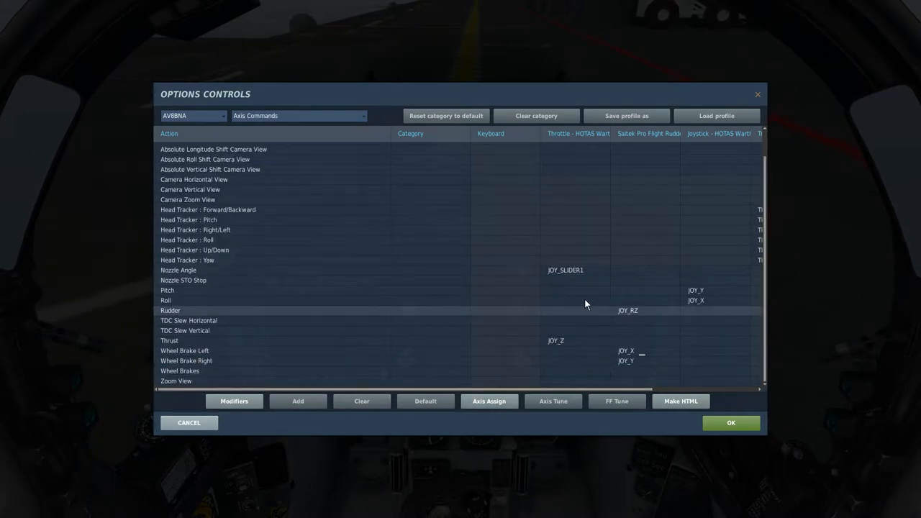
click(576, 271)
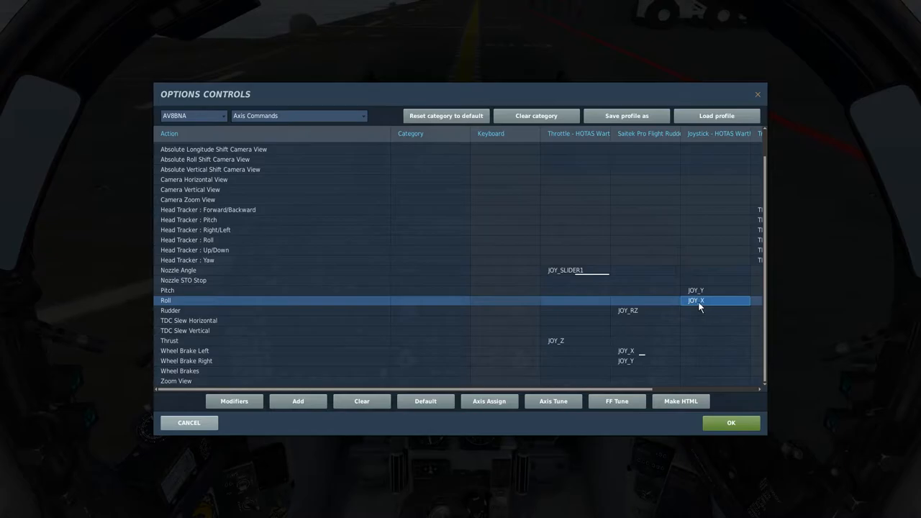
click(553, 400)
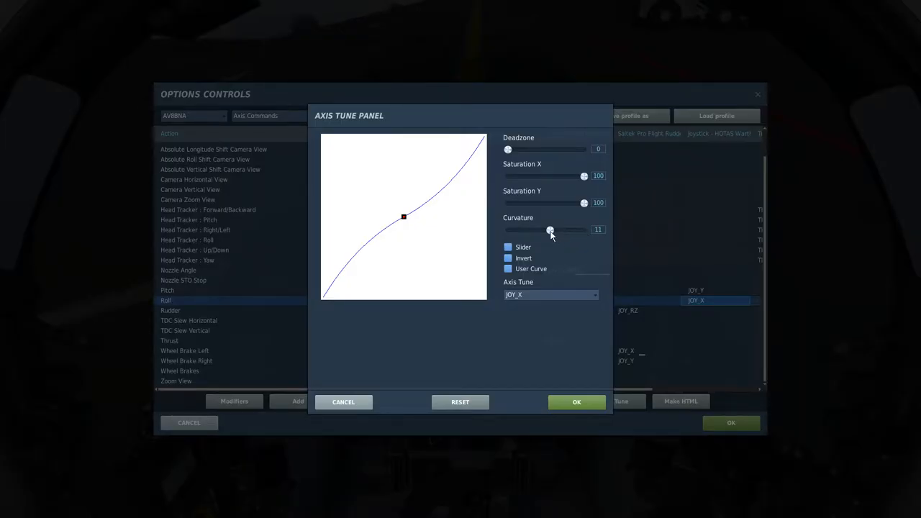
click(576, 402)
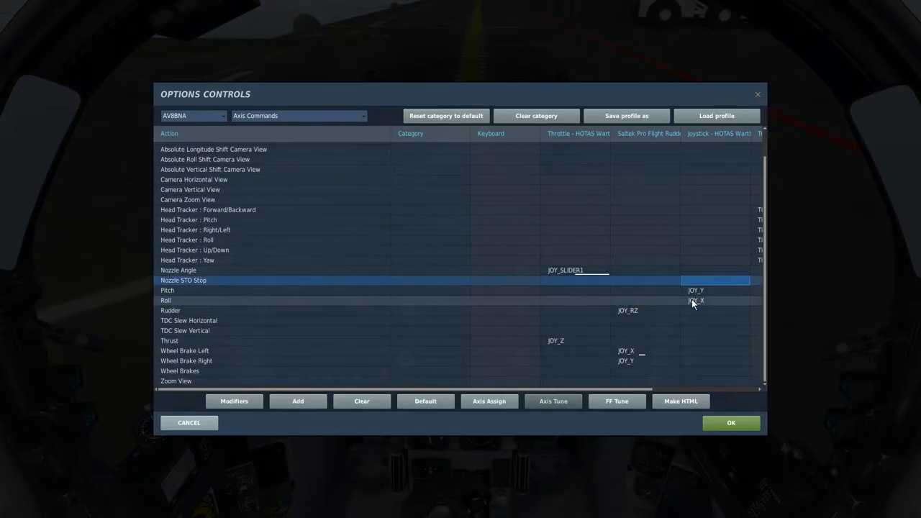
- Review the Rudder and Camera Horizontal View axis bindings
click(167, 291)
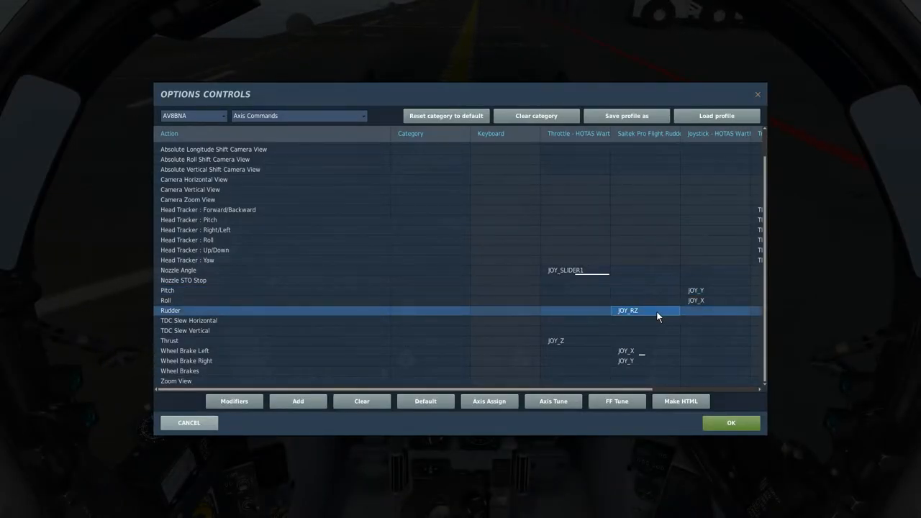
mouse_move(512, 318)
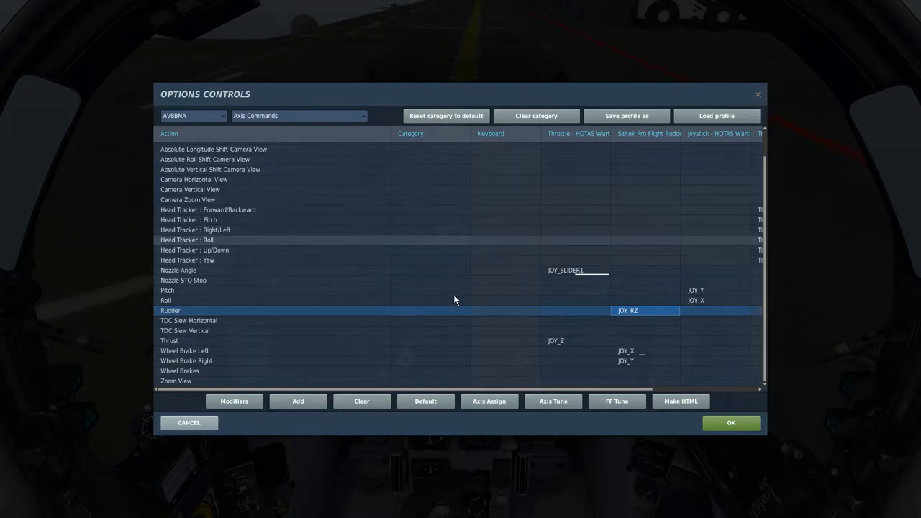
mouse_move(642, 354)
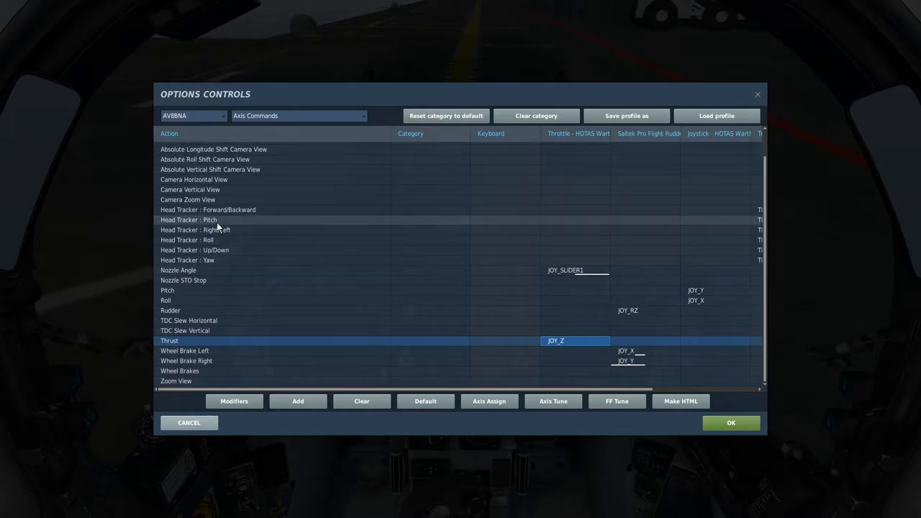
mouse_move(219, 228)
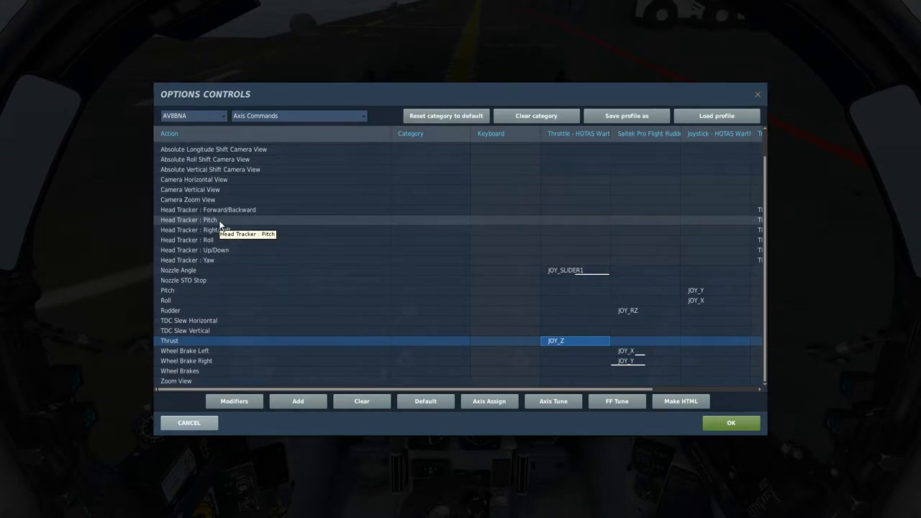
mouse_move(219, 198)
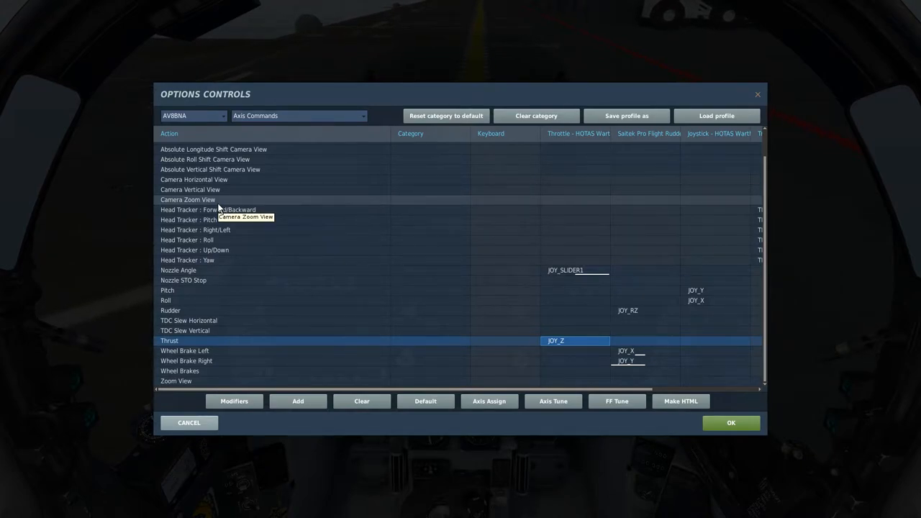
click(193, 179)
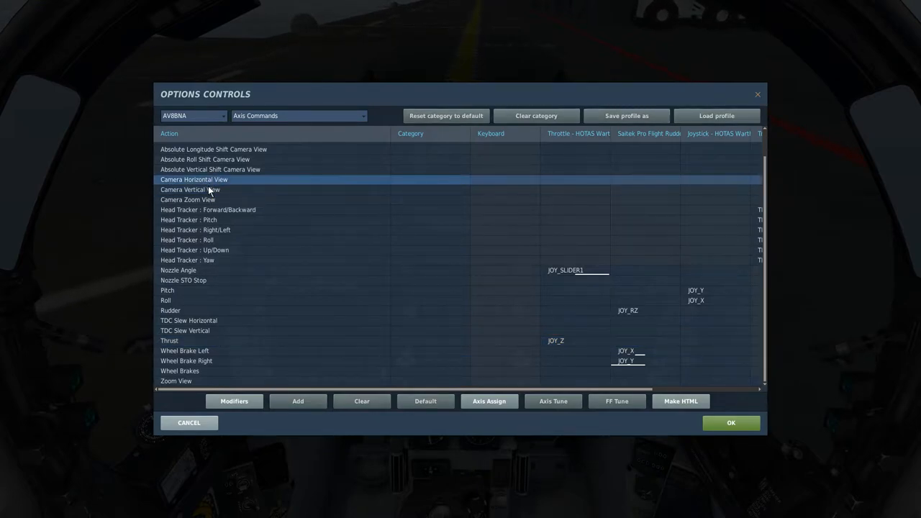
click(190, 190)
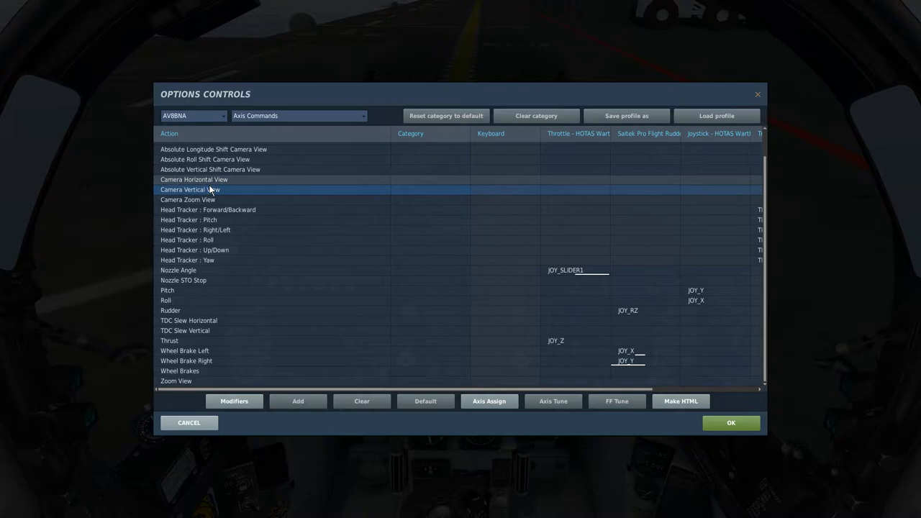
click(216, 178)
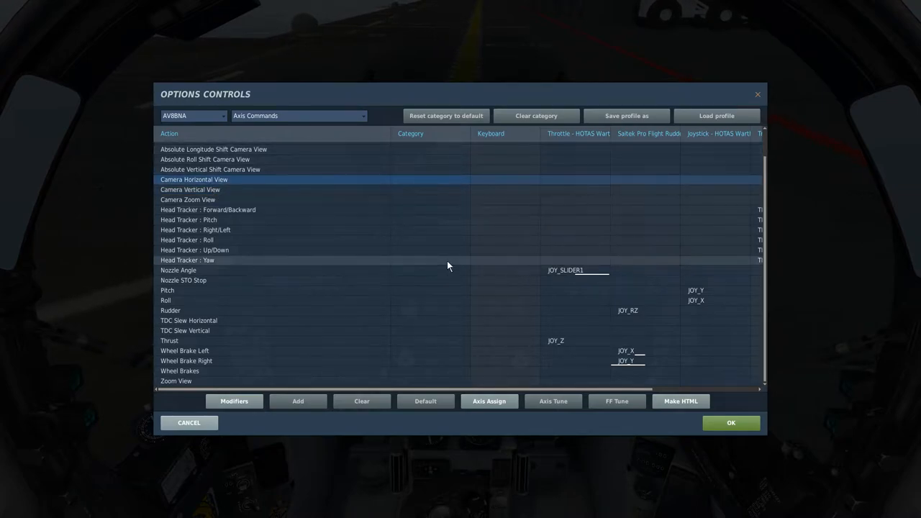
mouse_move(483, 268)
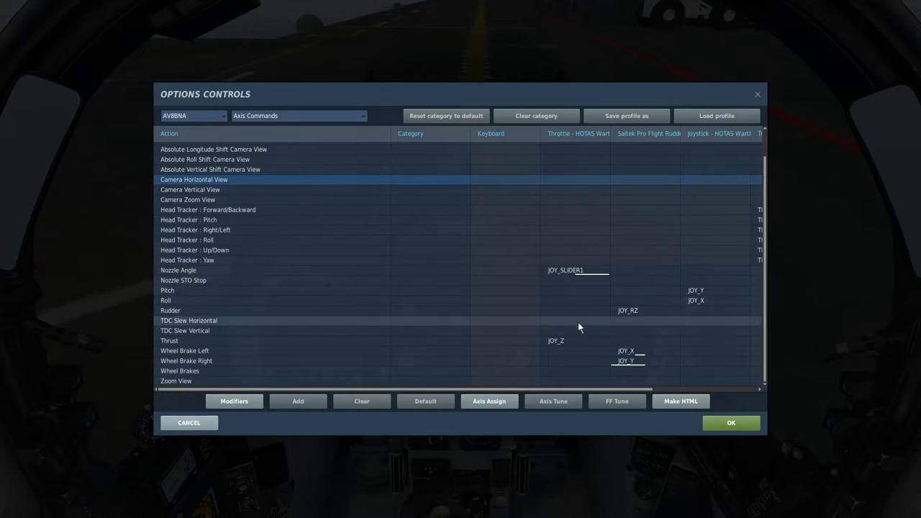
mouse_move(564, 281)
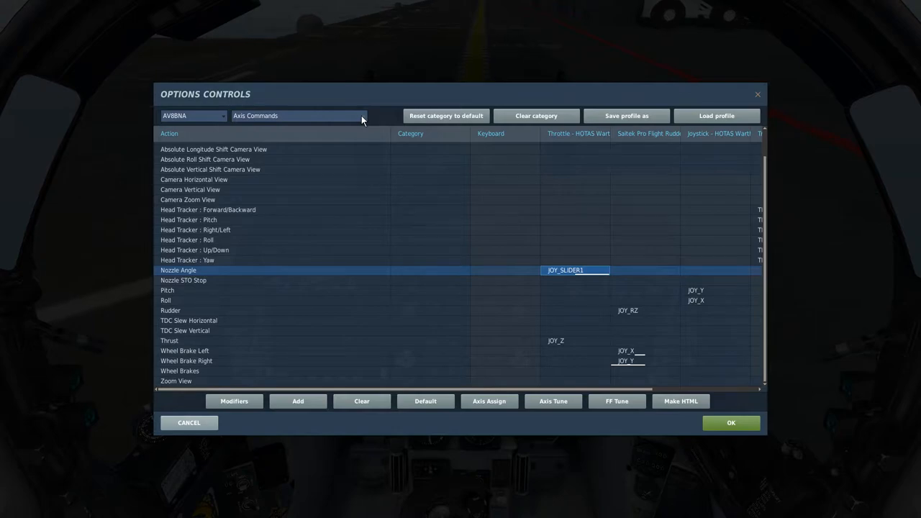
- Filter to HOTAS and review the A/A Mode DOWN: Gun and Airbrake TOGGLE bindings
click(298, 116)
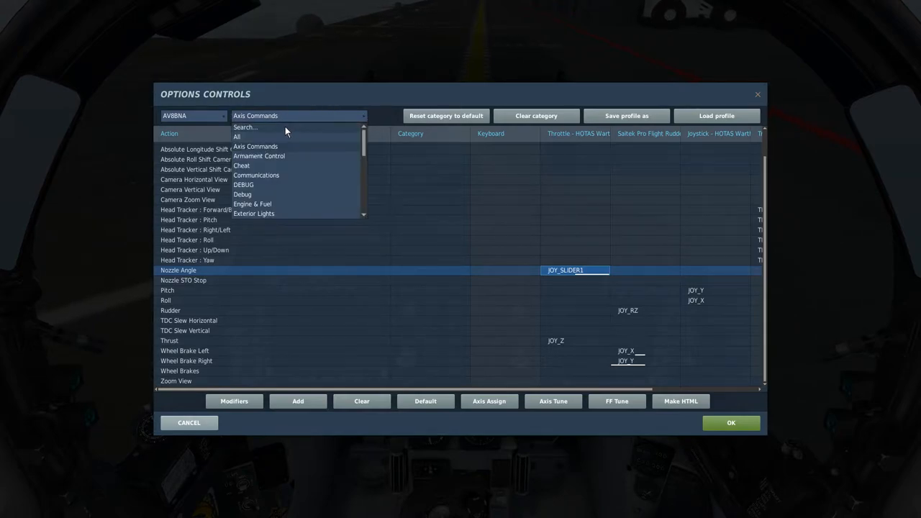
scroll(down, 3)
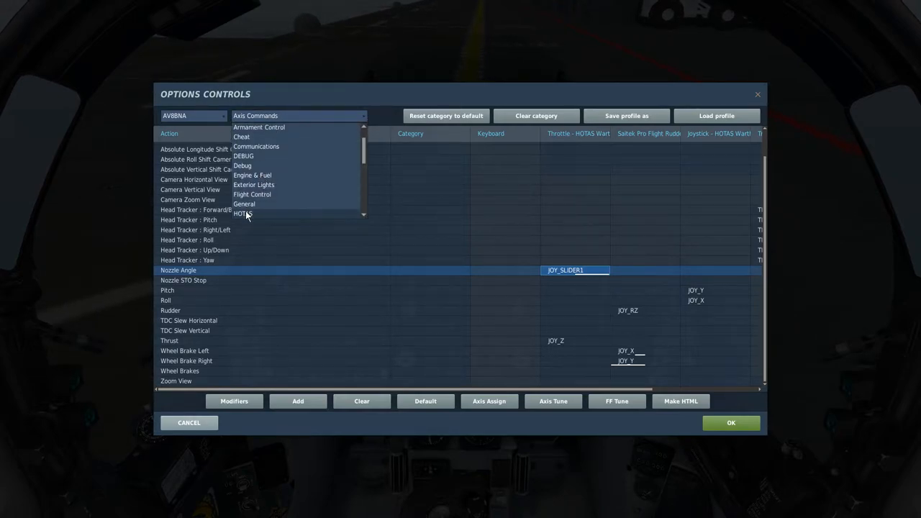
click(243, 213)
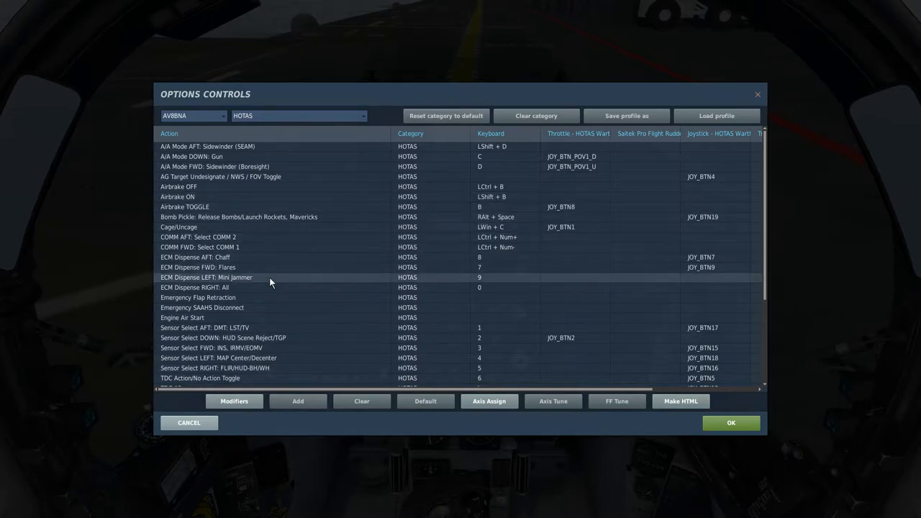
mouse_move(285, 277)
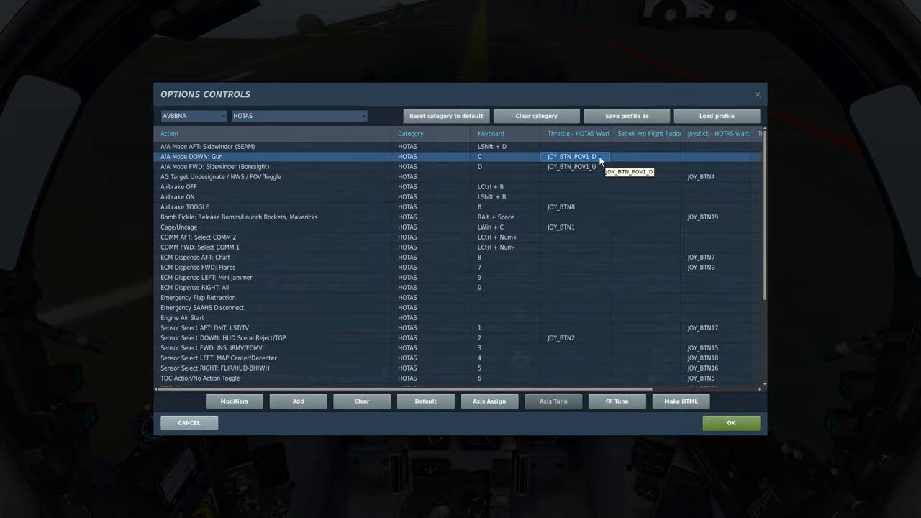
mouse_move(590, 171)
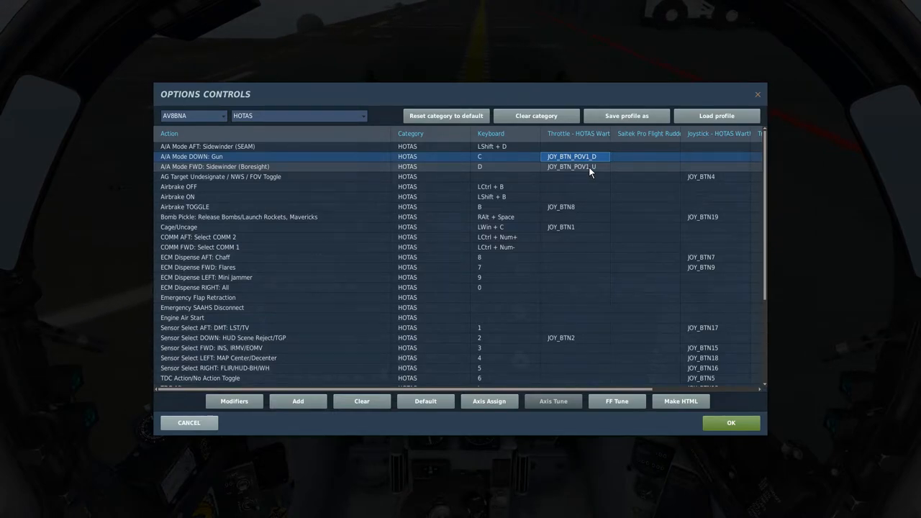
mouse_move(535, 164)
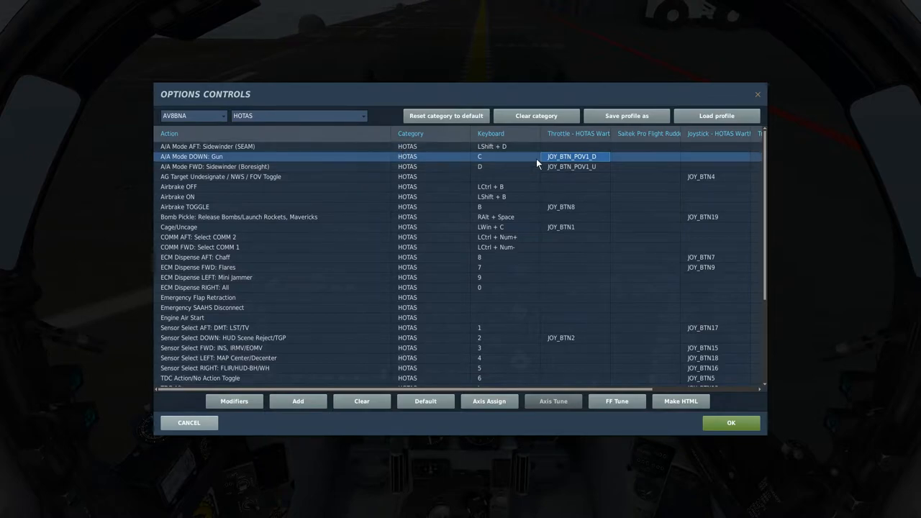
click(573, 167)
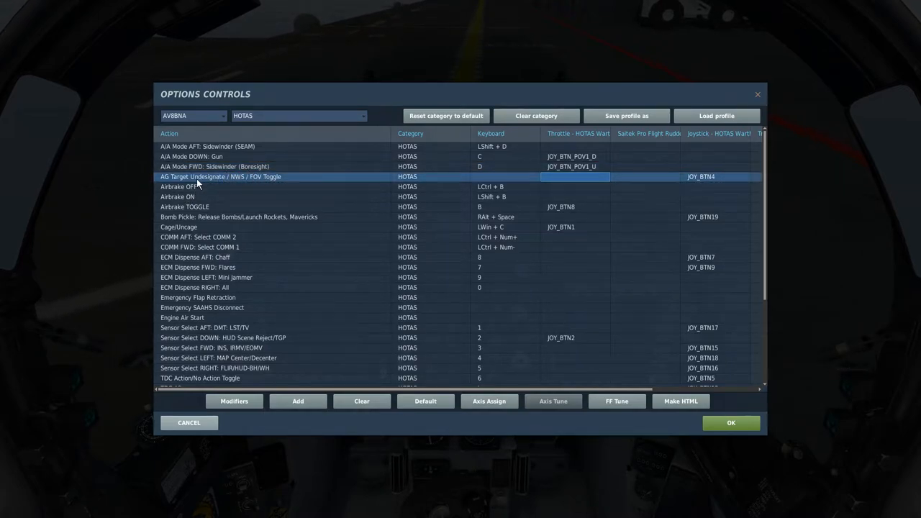
mouse_move(457, 196)
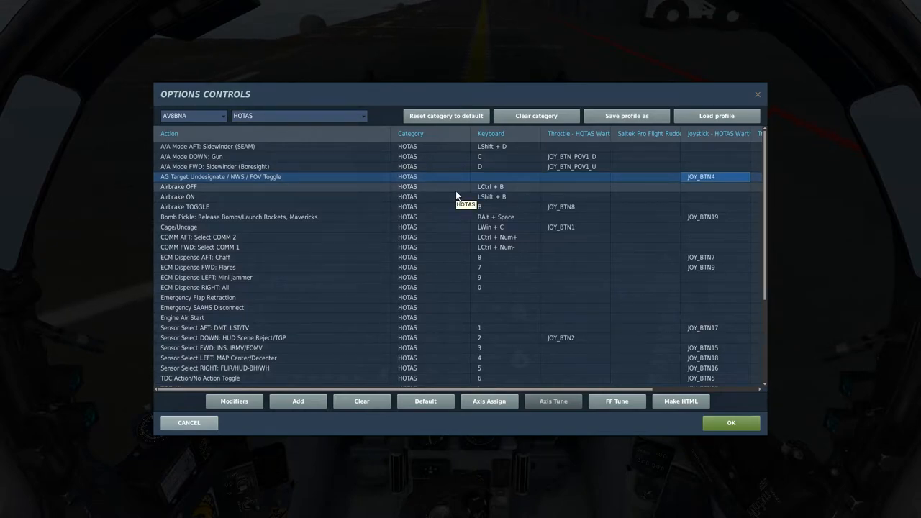
mouse_move(277, 189)
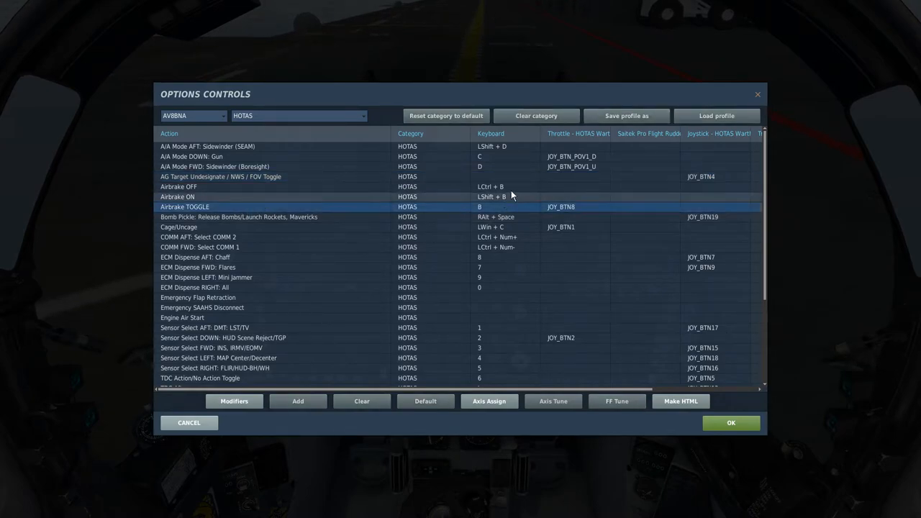
click(561, 207)
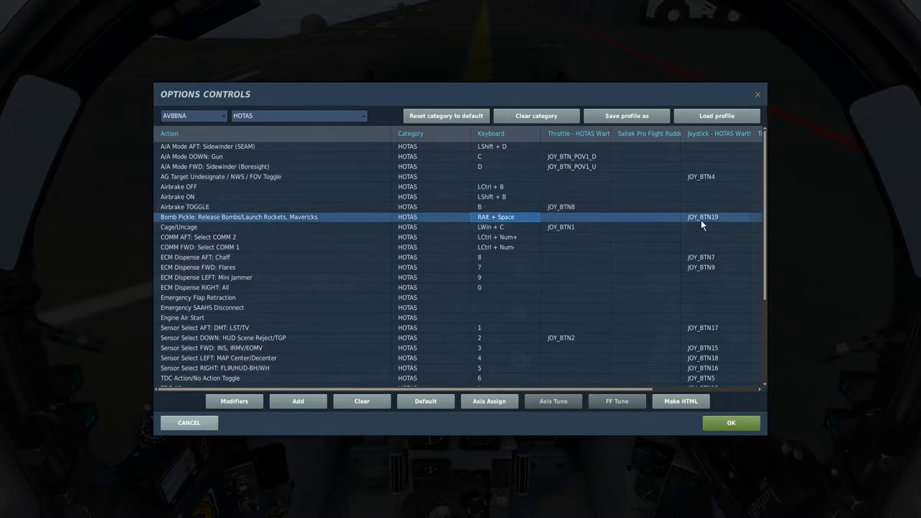
click(715, 216)
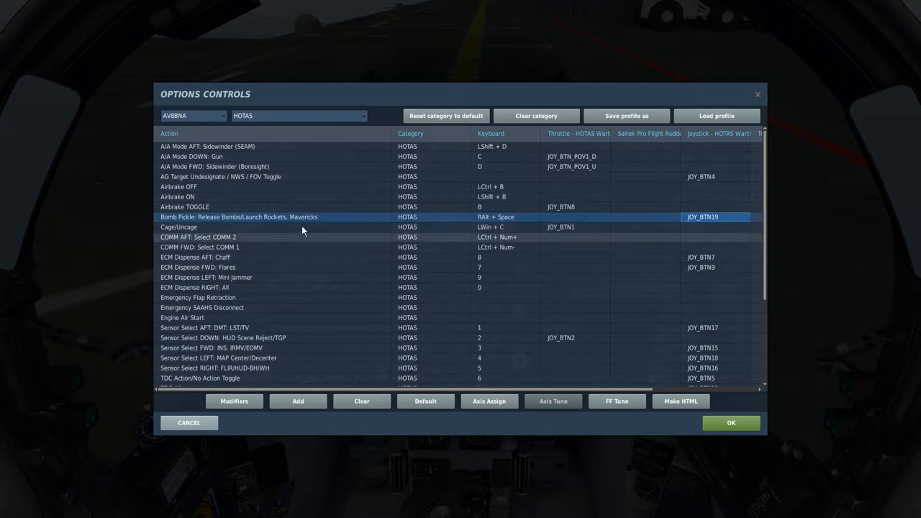
mouse_move(703, 224)
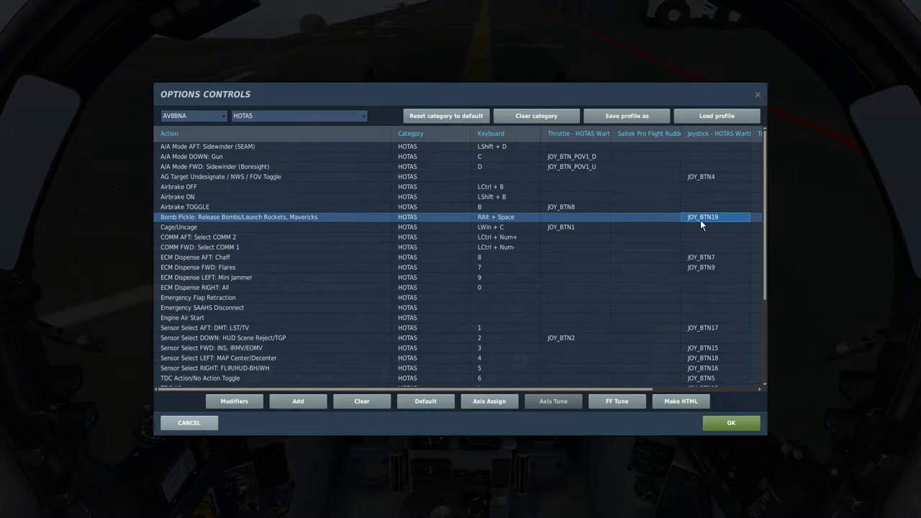
mouse_move(717, 228)
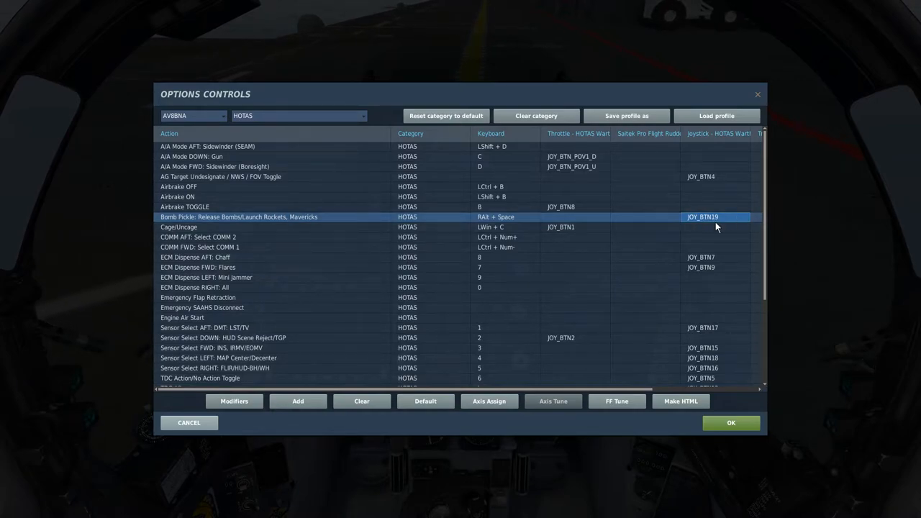
mouse_move(189, 236)
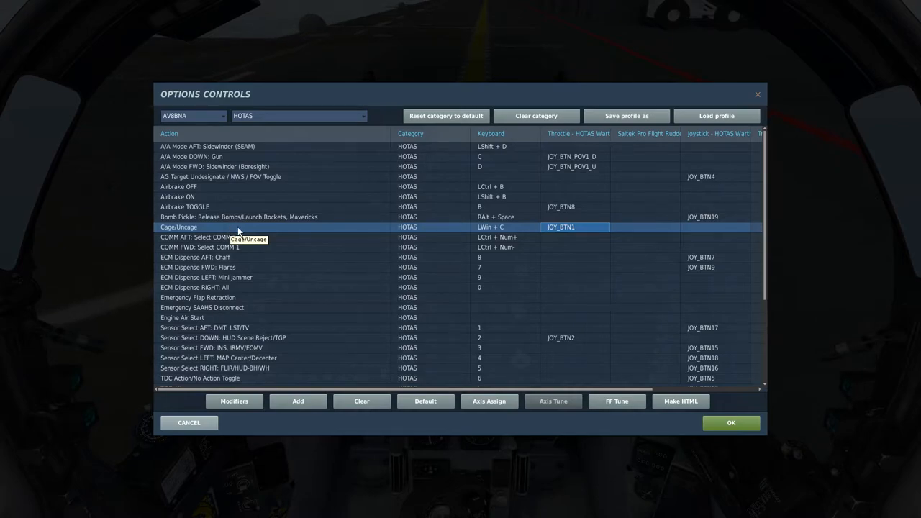
mouse_move(565, 231)
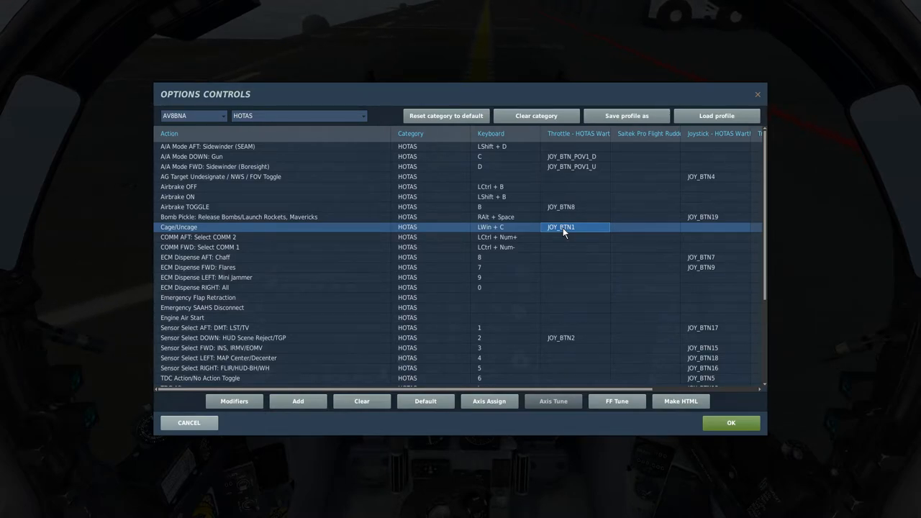
mouse_move(555, 231)
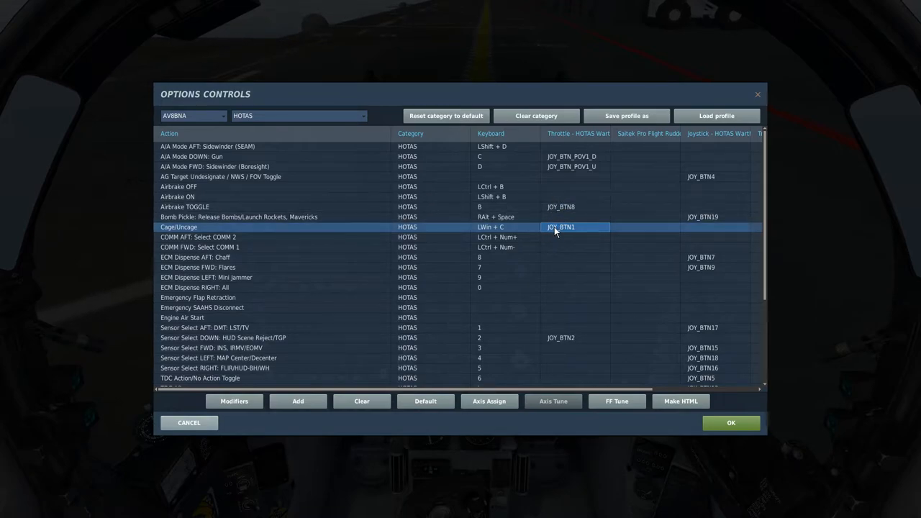
mouse_move(562, 227)
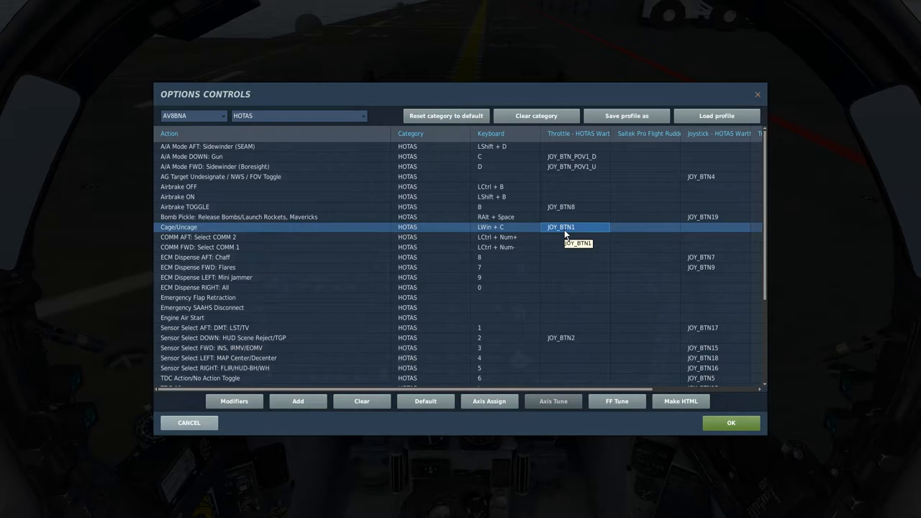
click(503, 256)
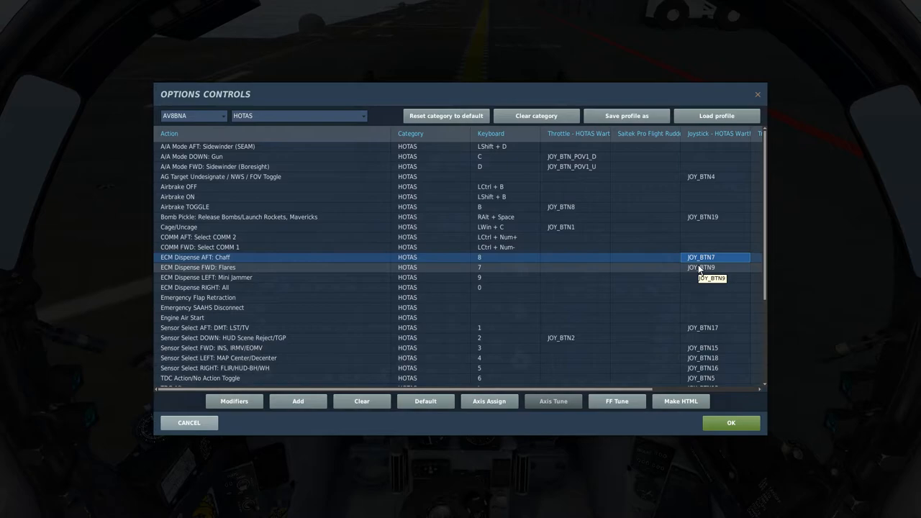
click(712, 267)
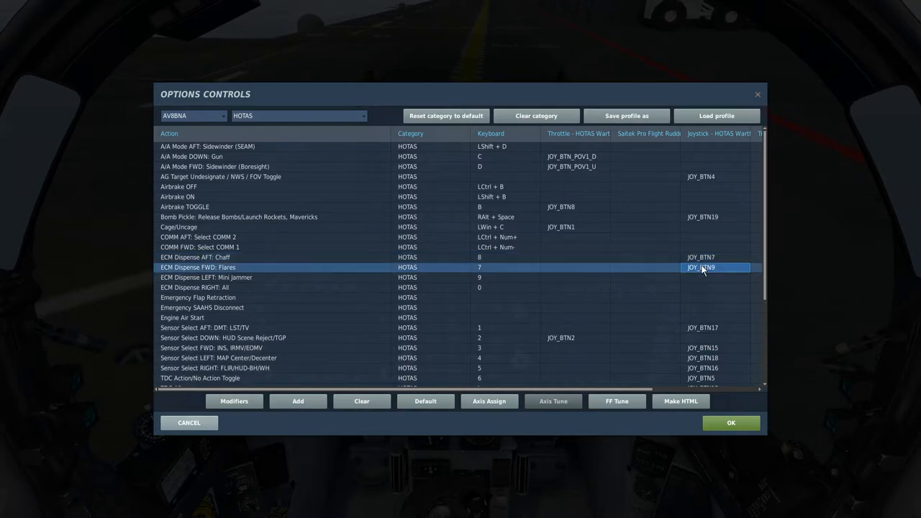
mouse_move(353, 311)
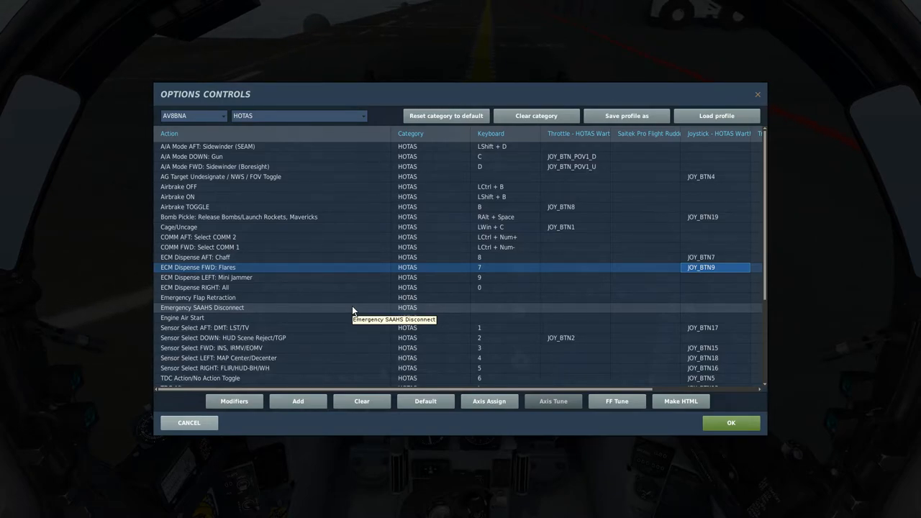
scroll(down, 3)
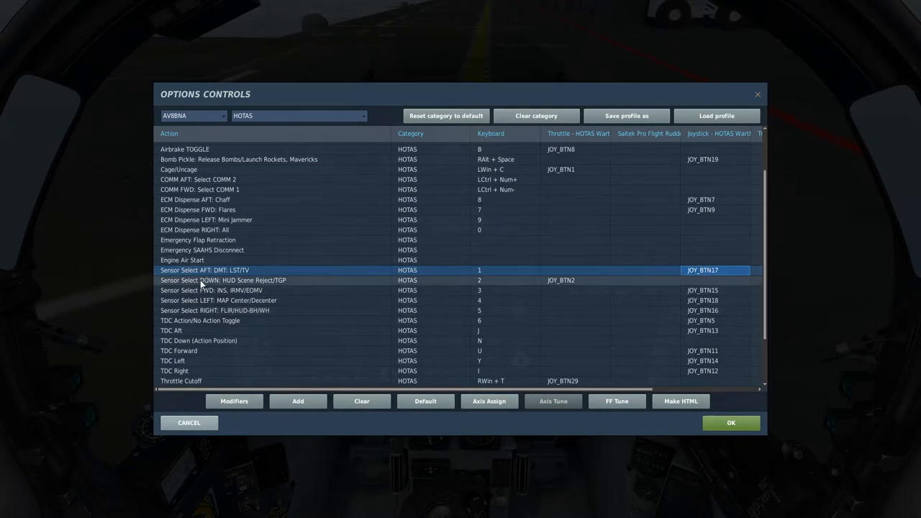
click(216, 279)
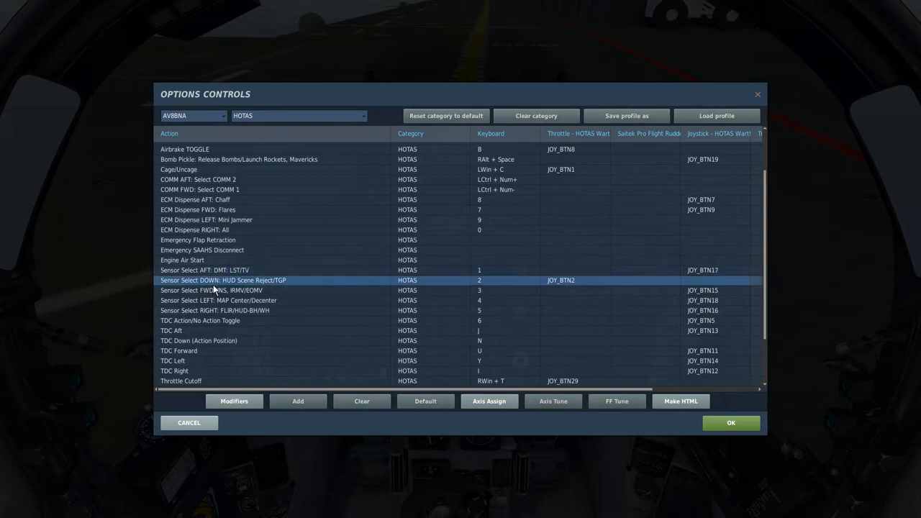
click(216, 271)
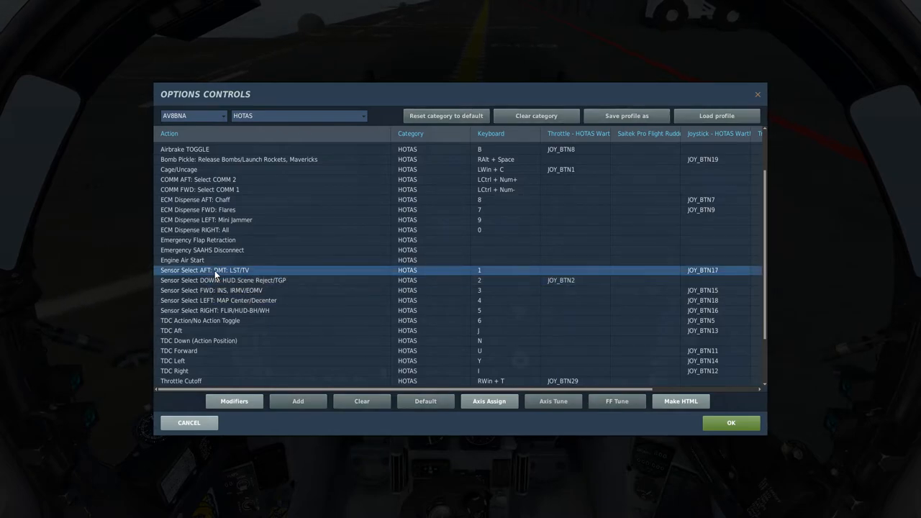
mouse_move(215, 277)
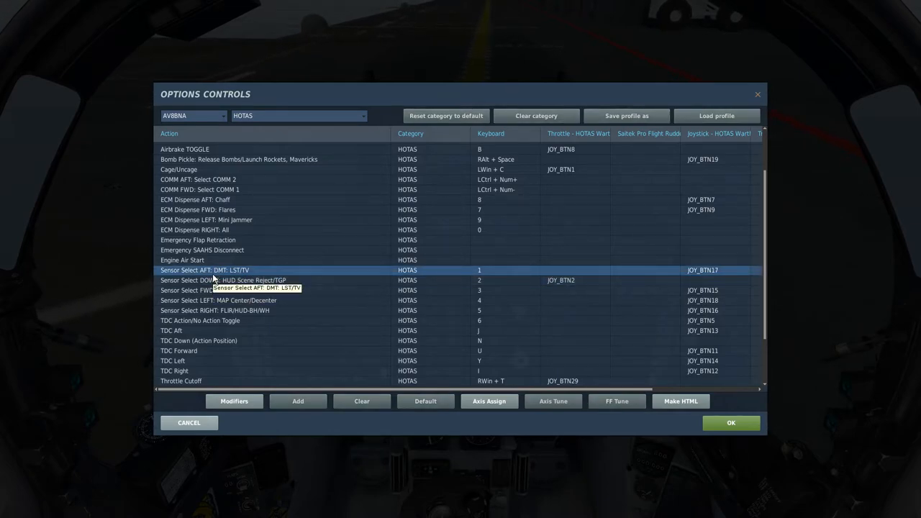
mouse_move(368, 280)
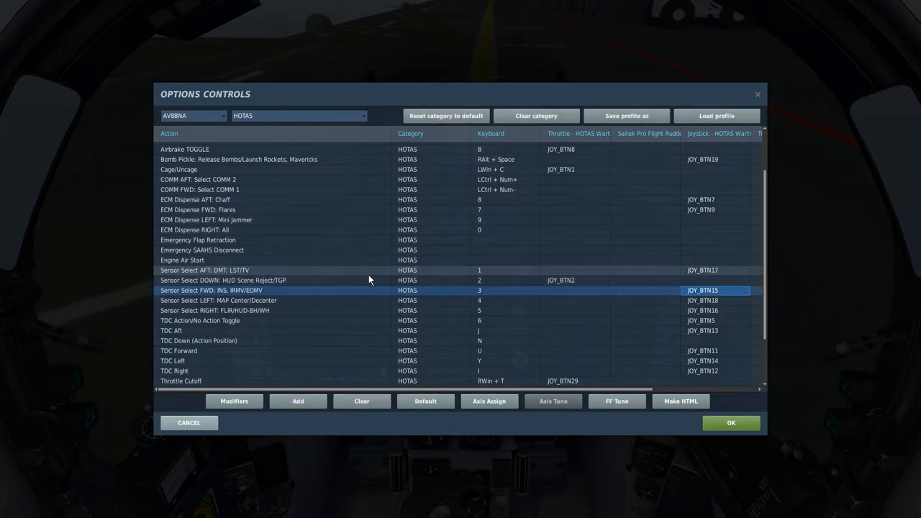
click(214, 311)
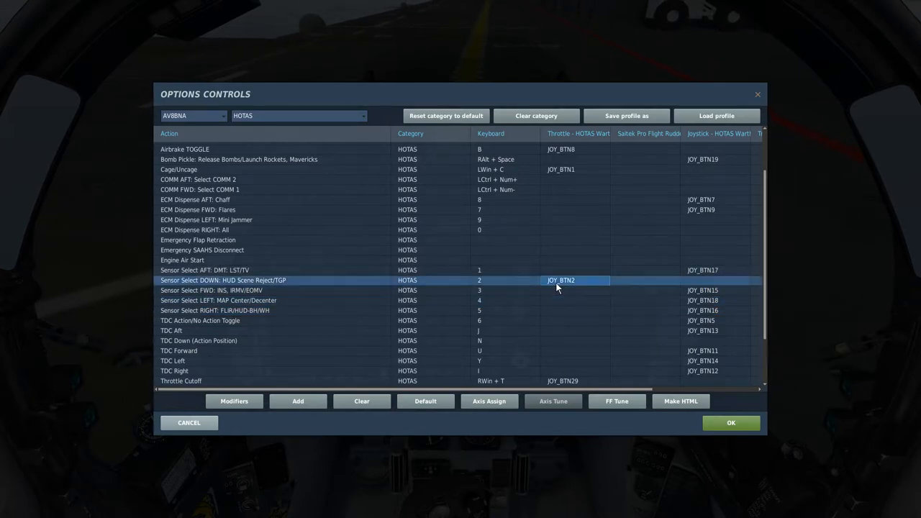
mouse_move(569, 291)
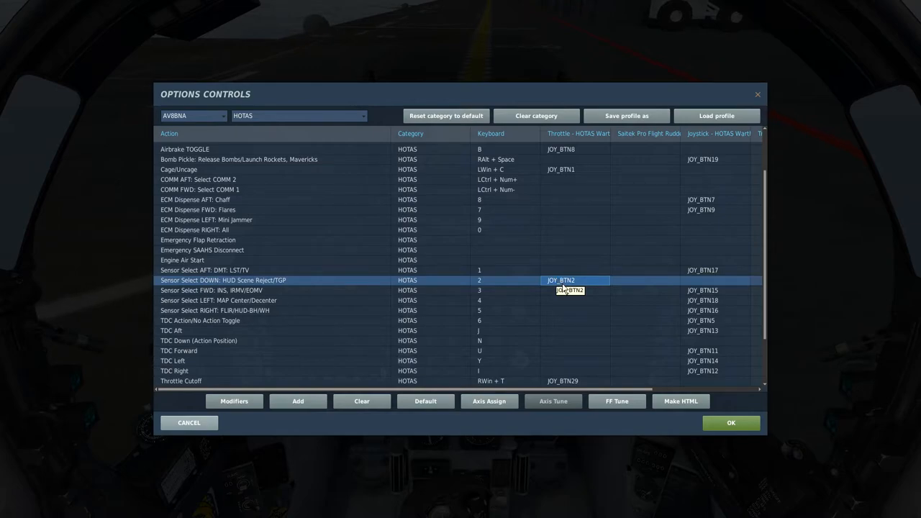
mouse_move(562, 291)
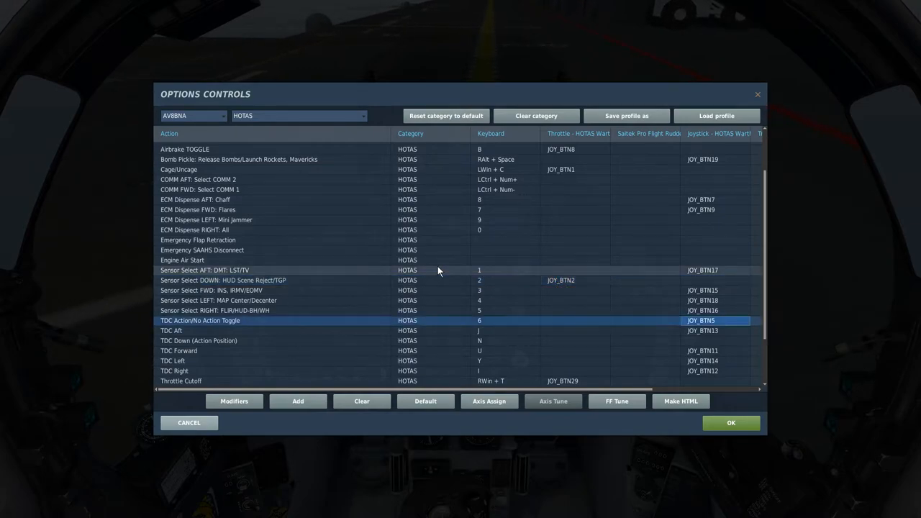
mouse_move(423, 267)
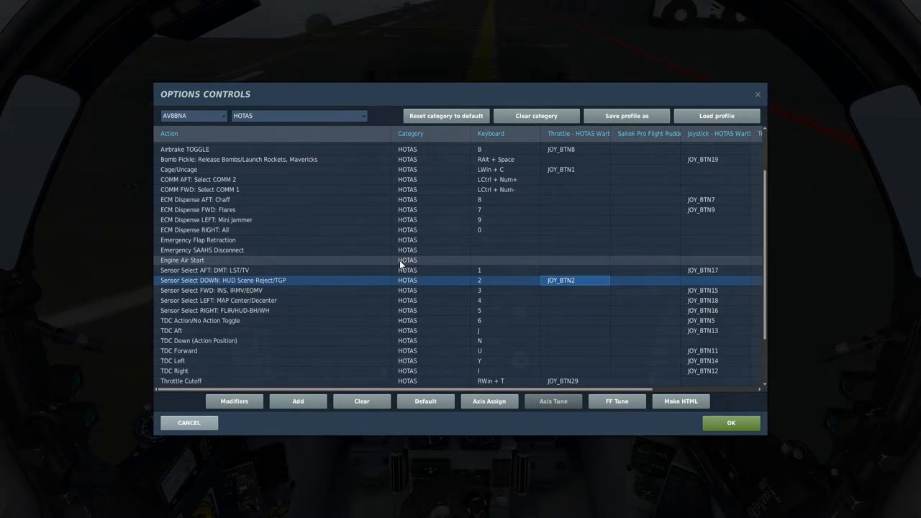
scroll(up, 3)
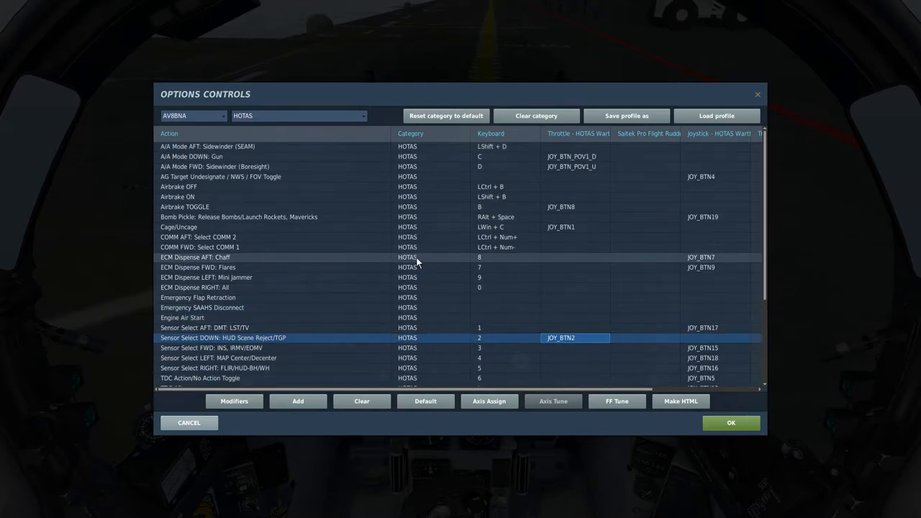
mouse_move(223, 157)
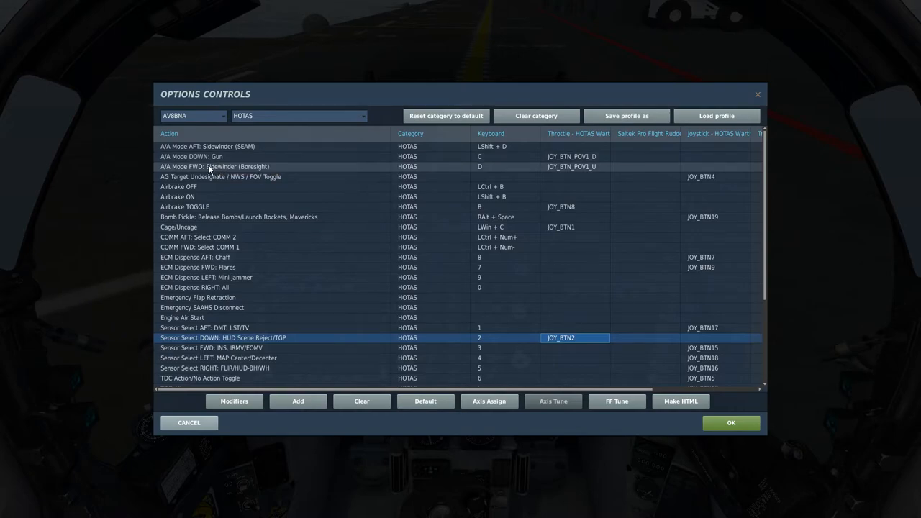
click(216, 167)
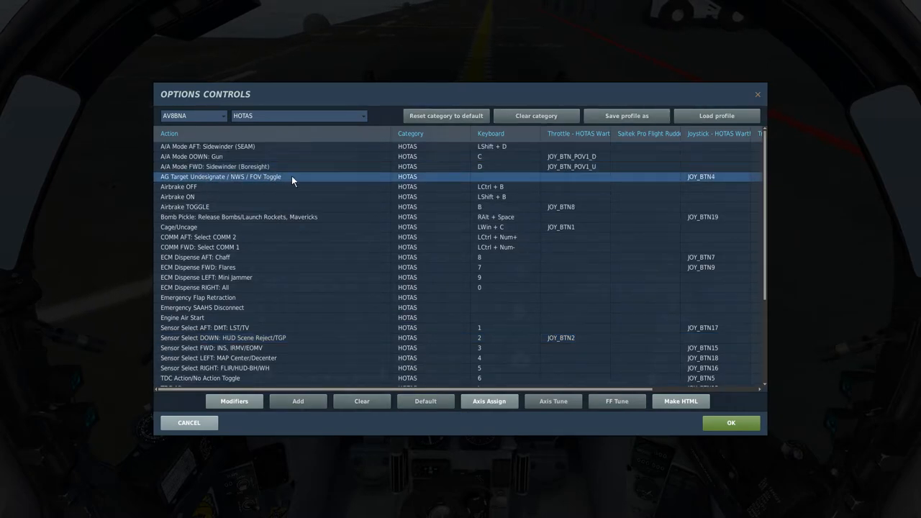
mouse_move(180, 196)
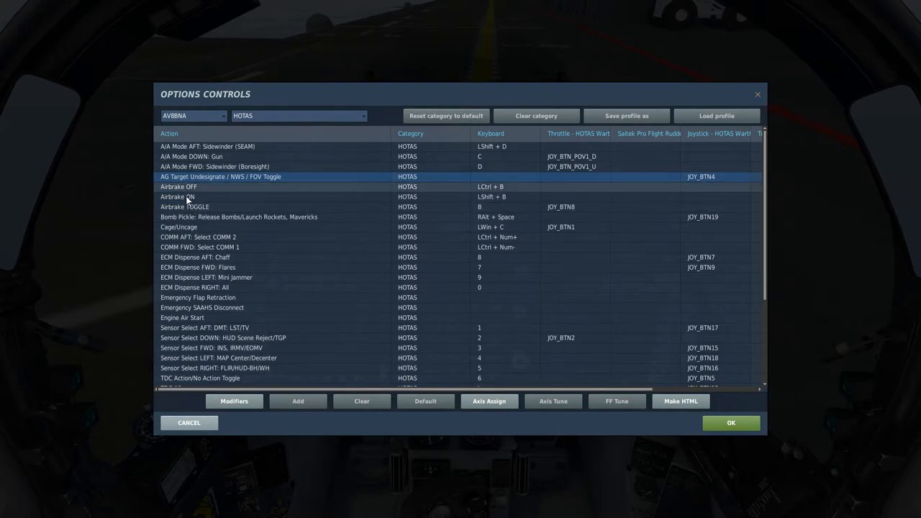
click(244, 216)
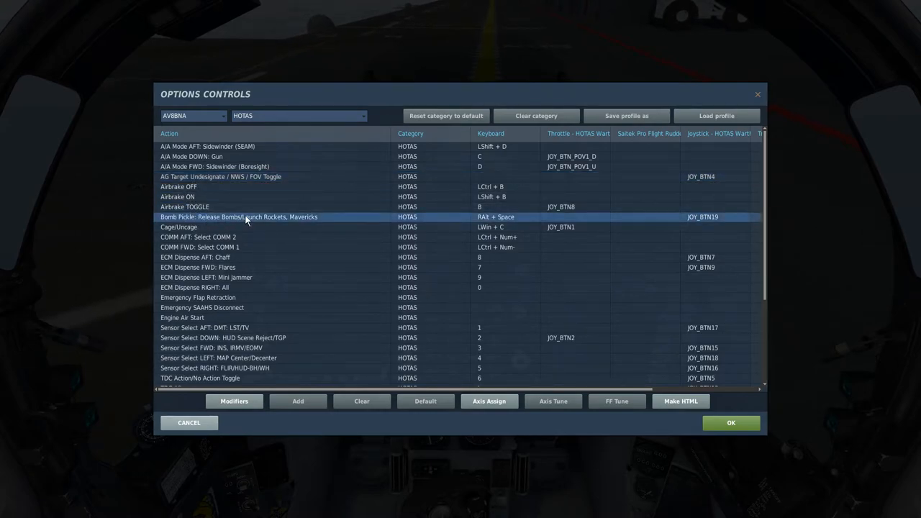
click(178, 227)
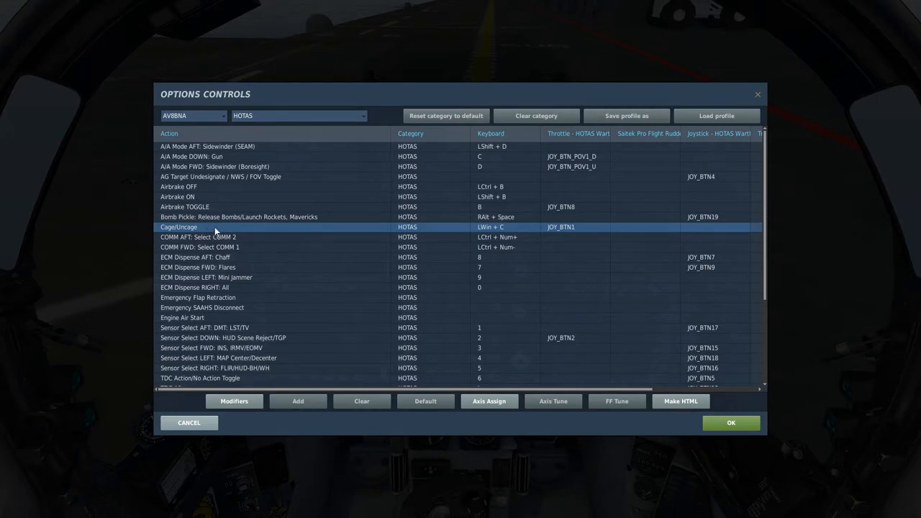
scroll(down, 3)
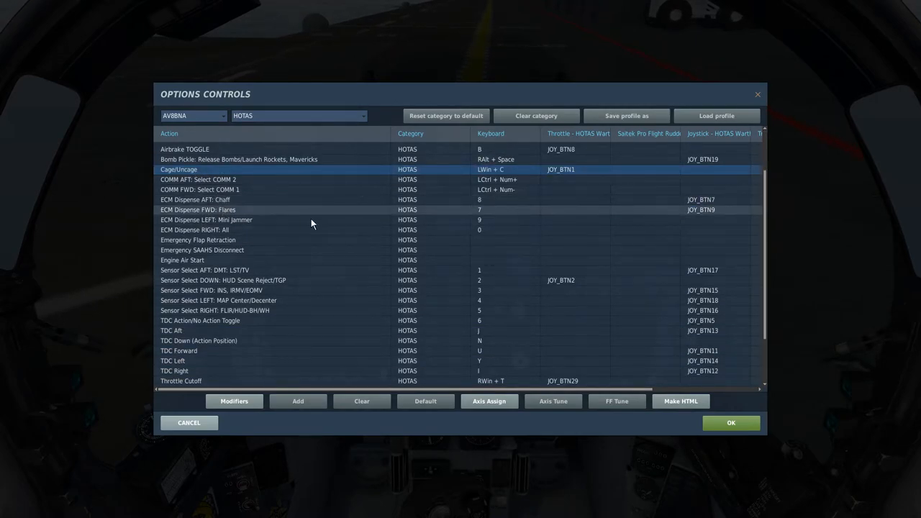
scroll(down, 3)
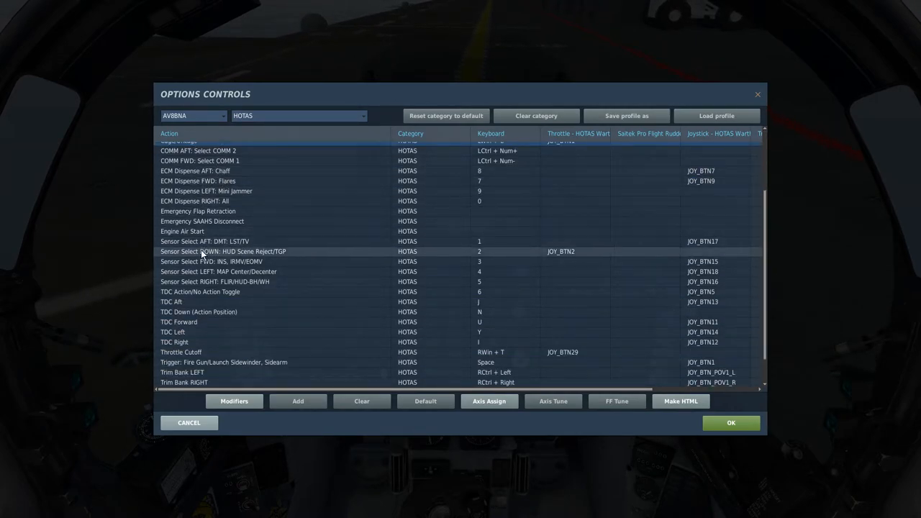
scroll(down, 3)
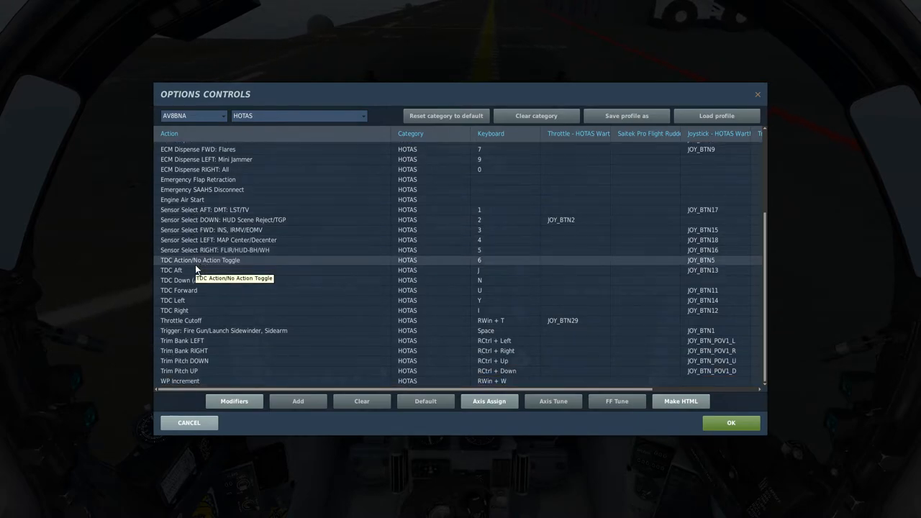
mouse_move(179, 311)
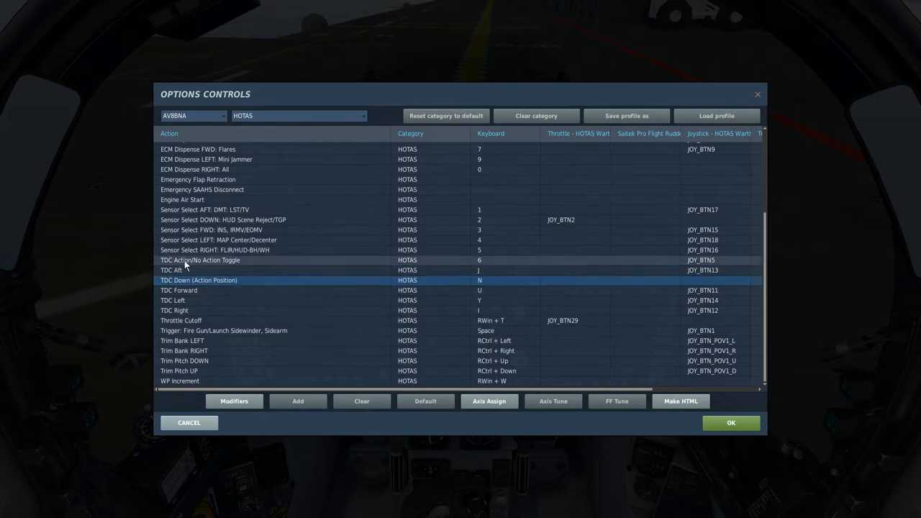
mouse_move(213, 269)
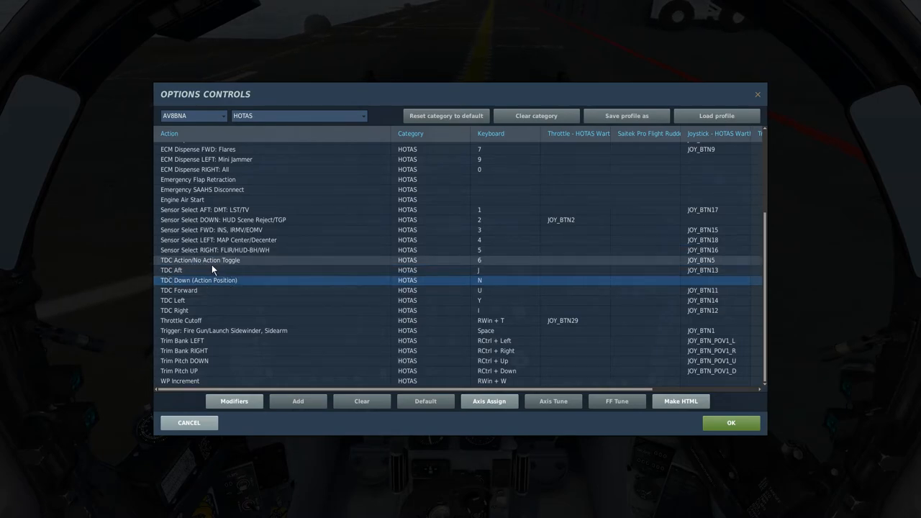
mouse_move(195, 265)
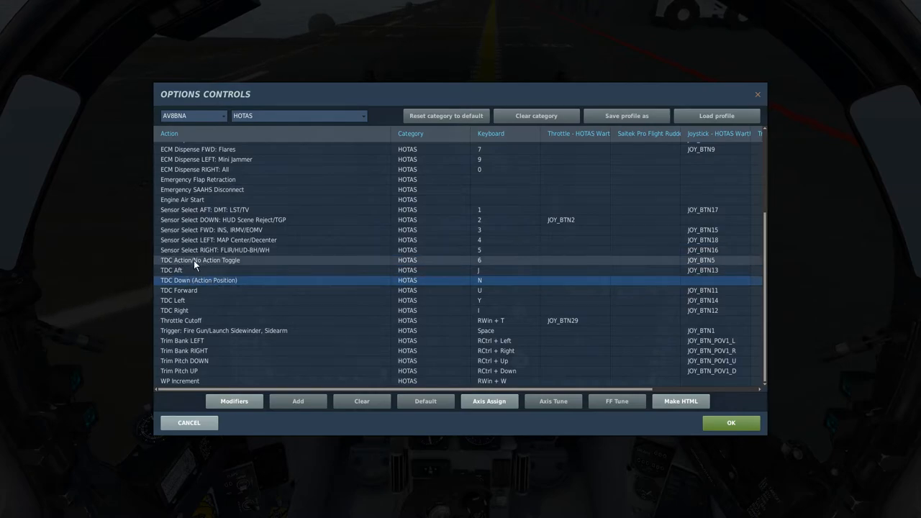
mouse_move(202, 262)
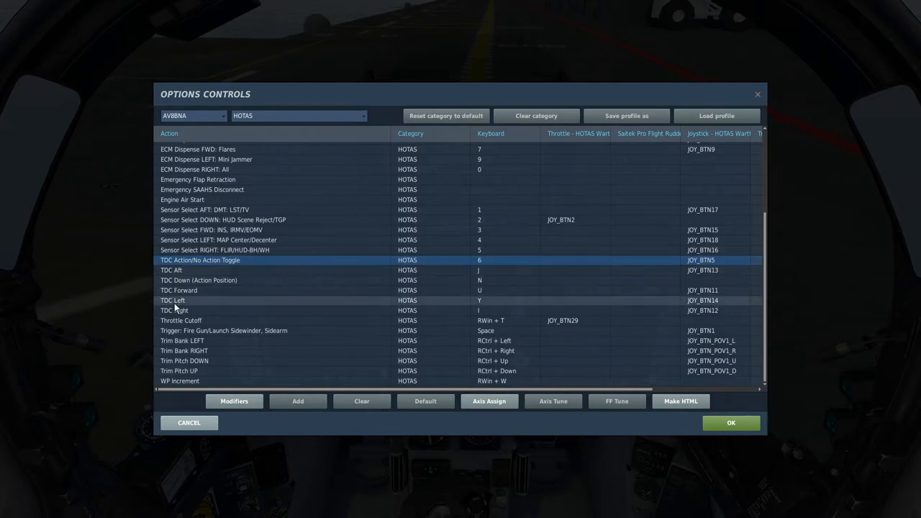
mouse_move(204, 269)
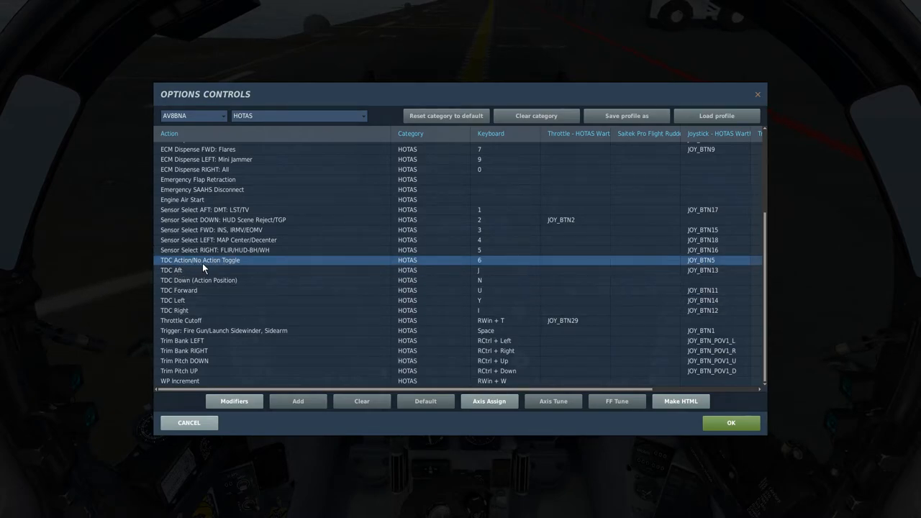
mouse_move(204, 281)
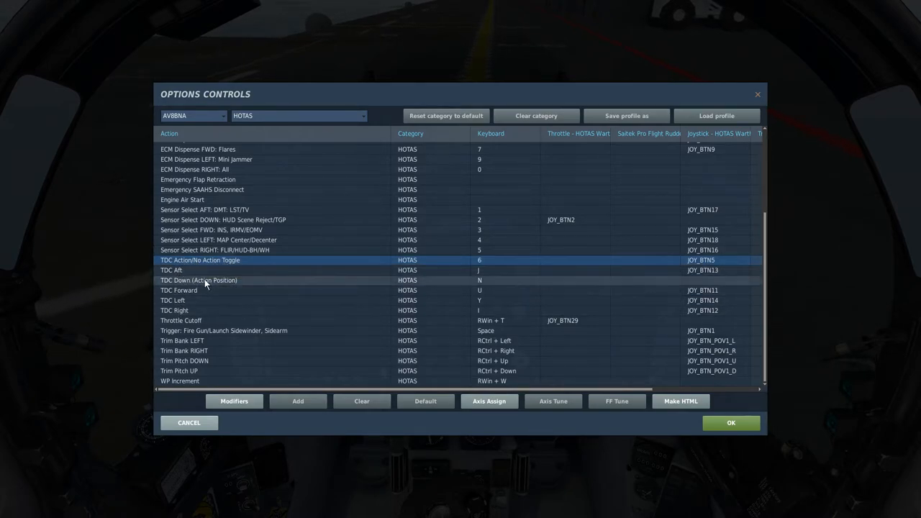
mouse_move(195, 288)
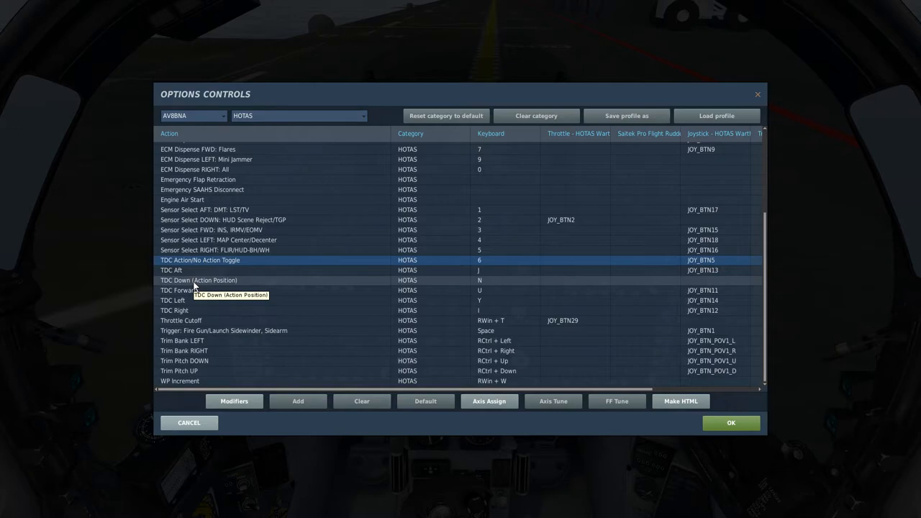
mouse_move(195, 289)
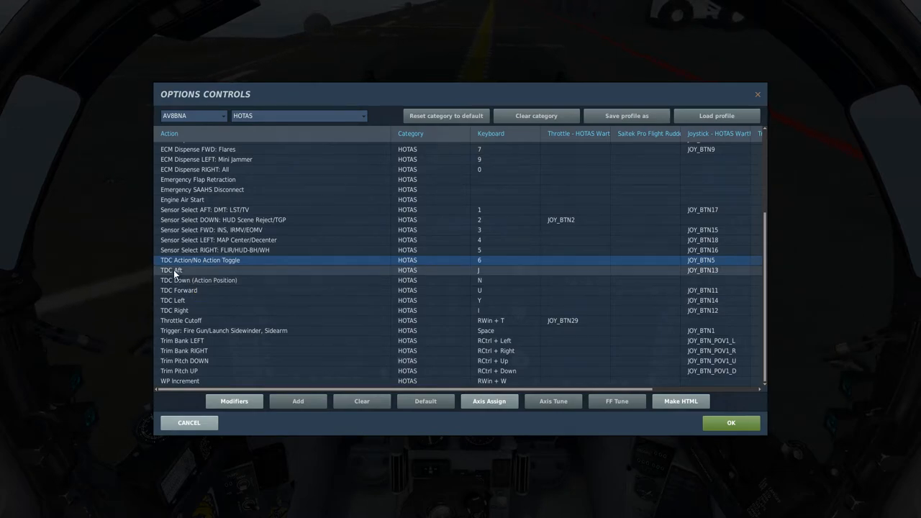
mouse_move(198, 302)
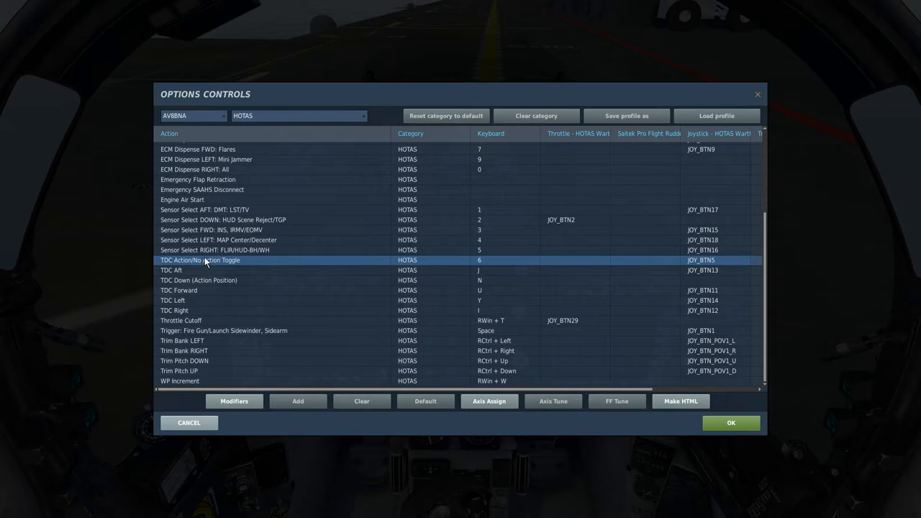
mouse_move(305, 320)
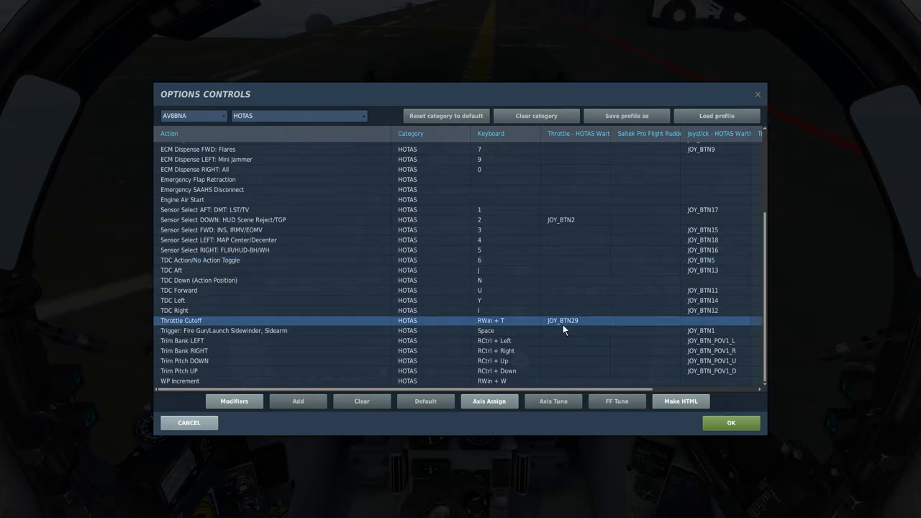
click(575, 319)
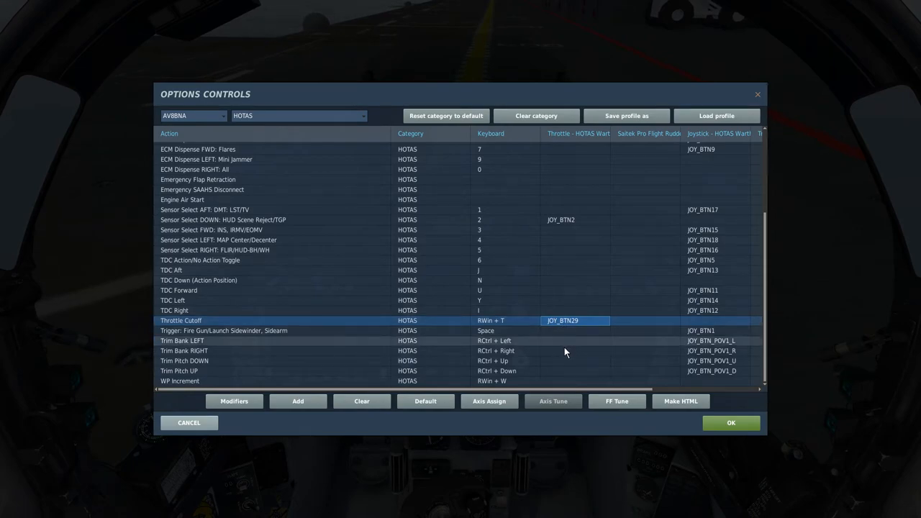
mouse_move(558, 334)
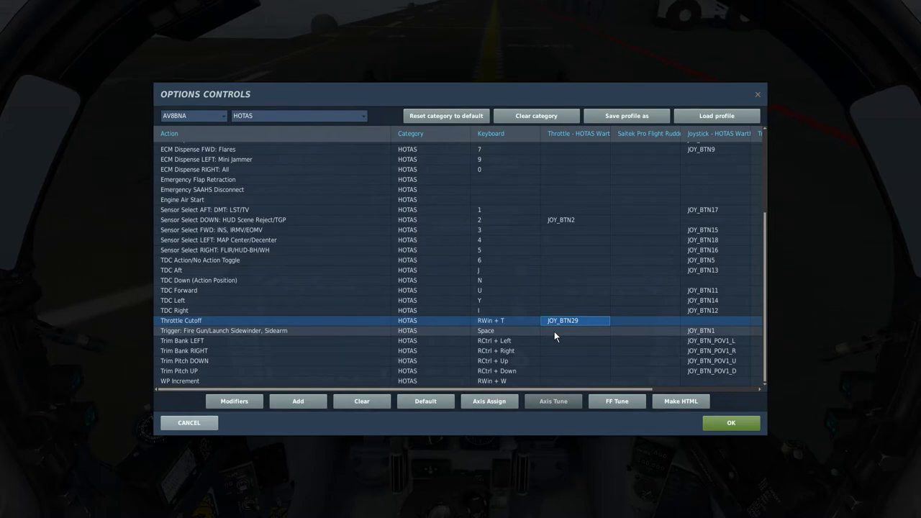
click(297, 400)
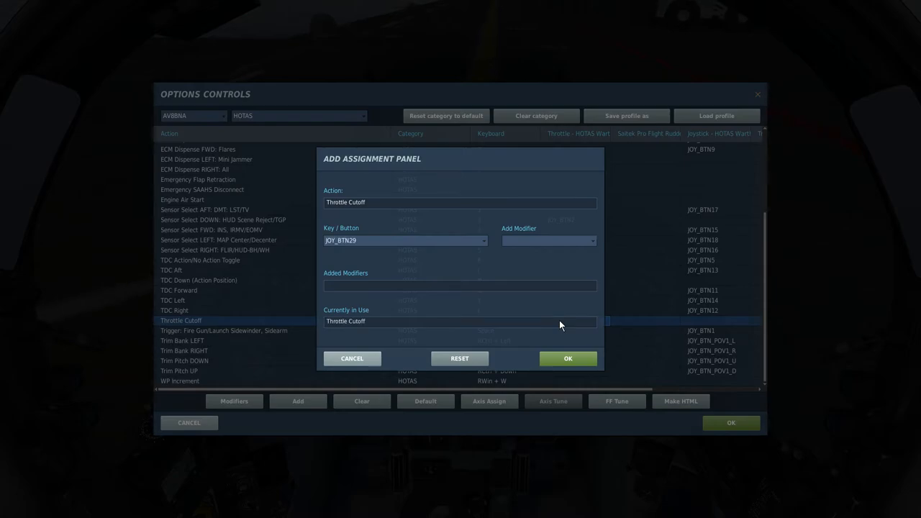
mouse_move(363, 232)
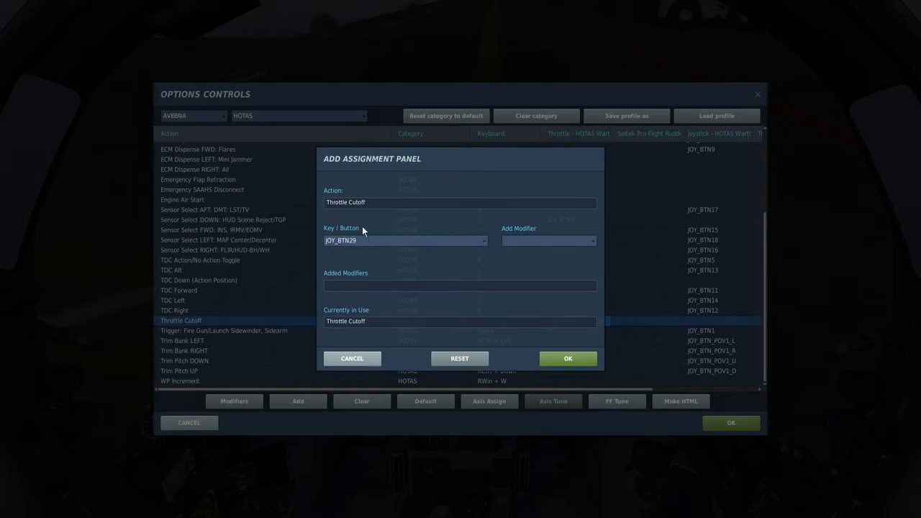
click(567, 359)
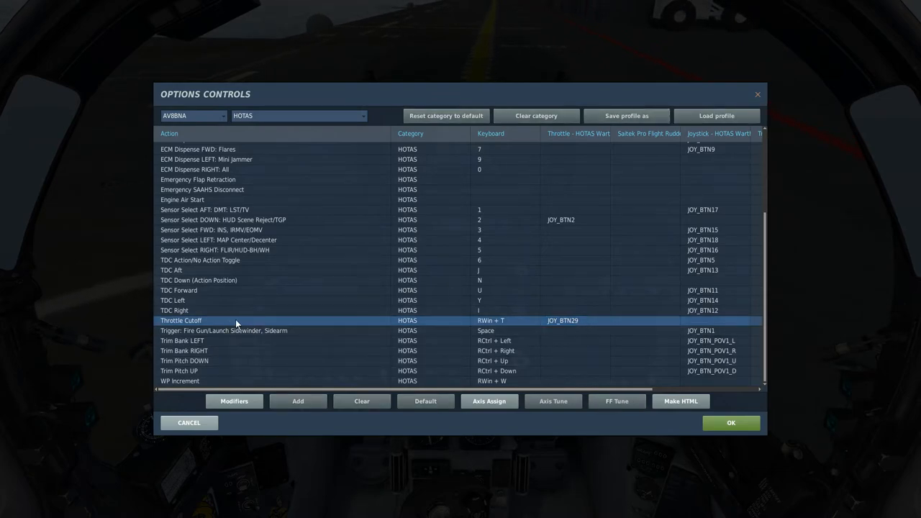
mouse_move(266, 326)
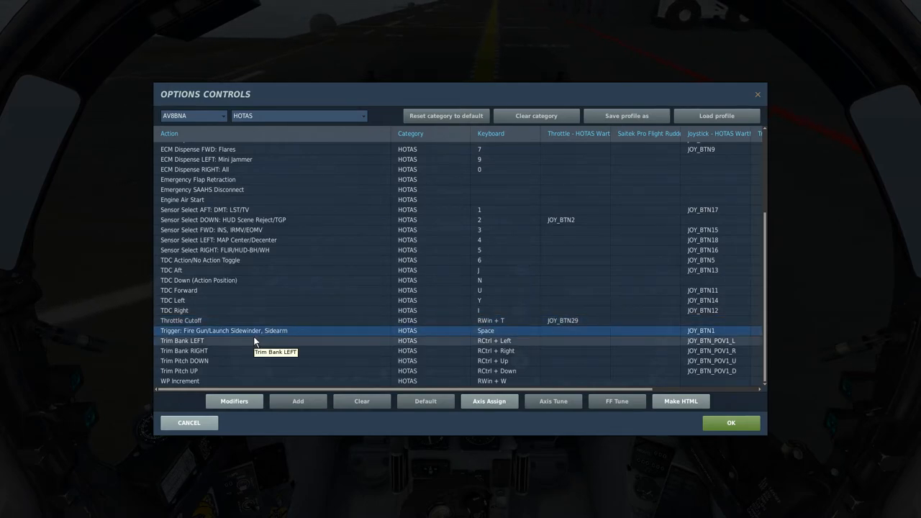
mouse_move(226, 272)
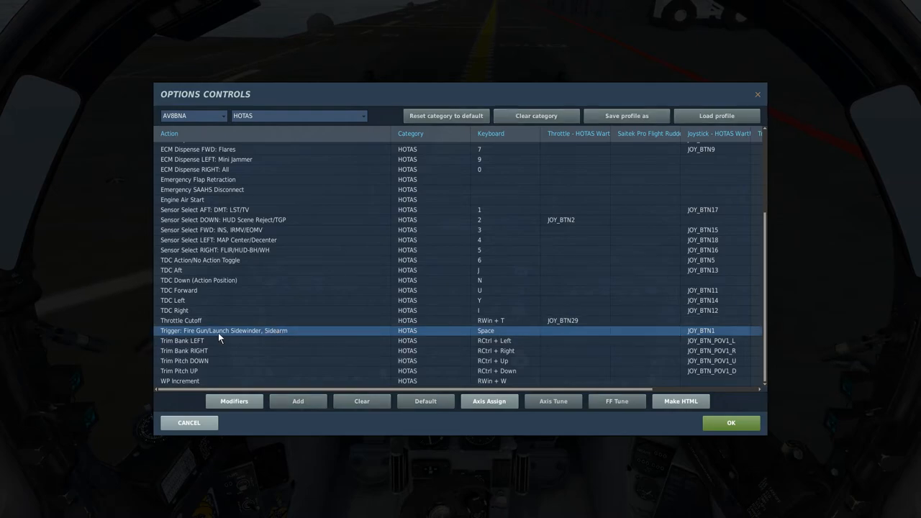
mouse_move(262, 334)
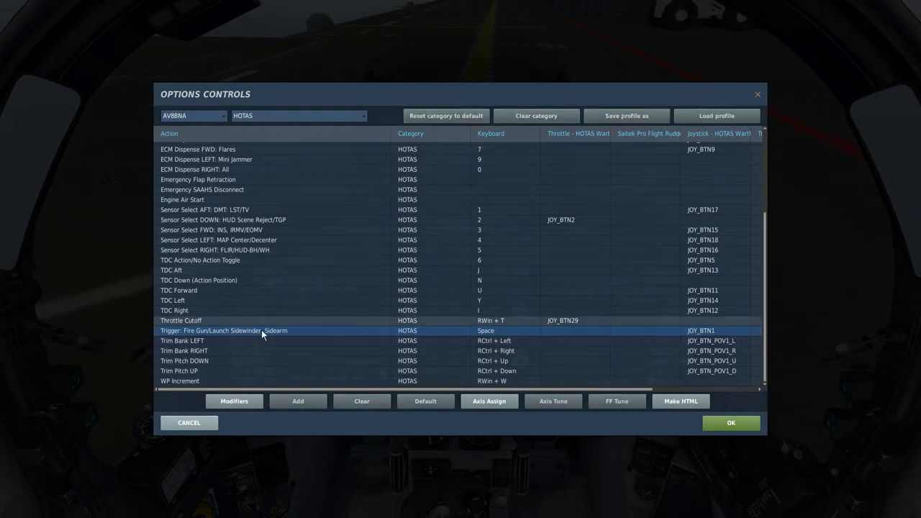
mouse_move(253, 352)
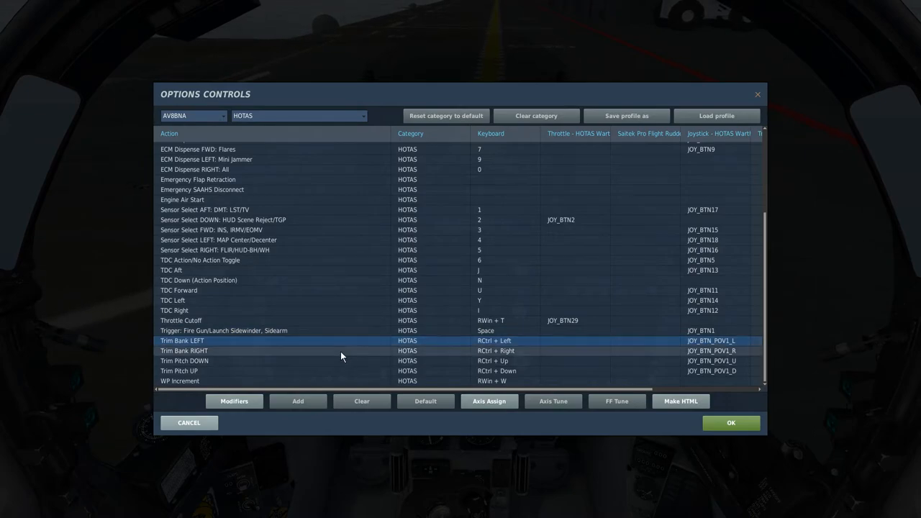
mouse_move(170, 382)
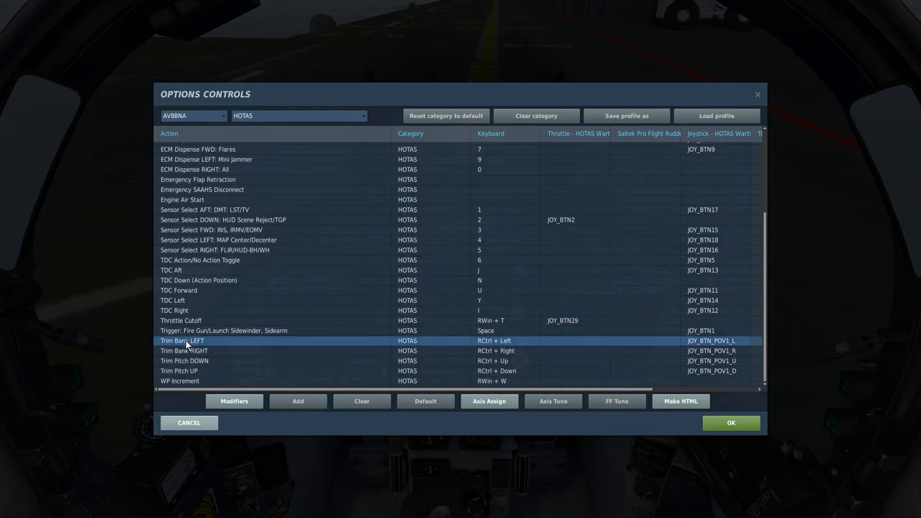
mouse_move(727, 347)
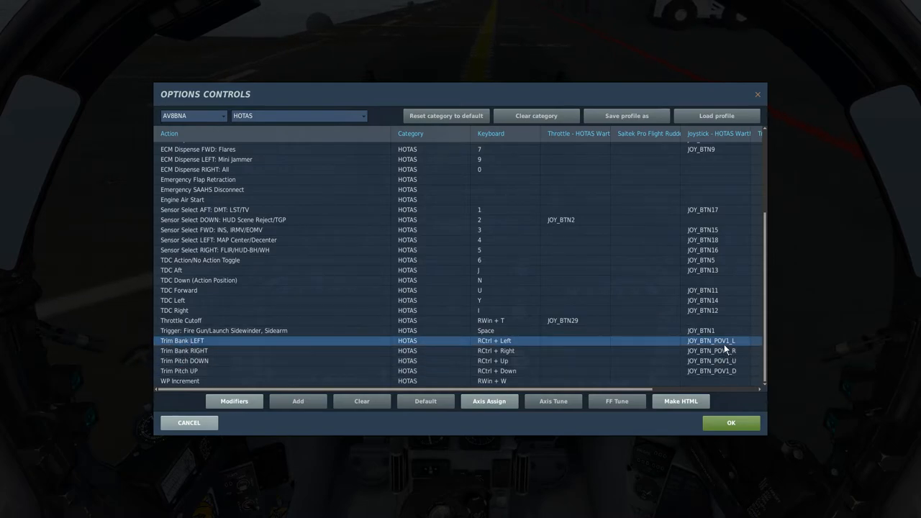
mouse_move(706, 367)
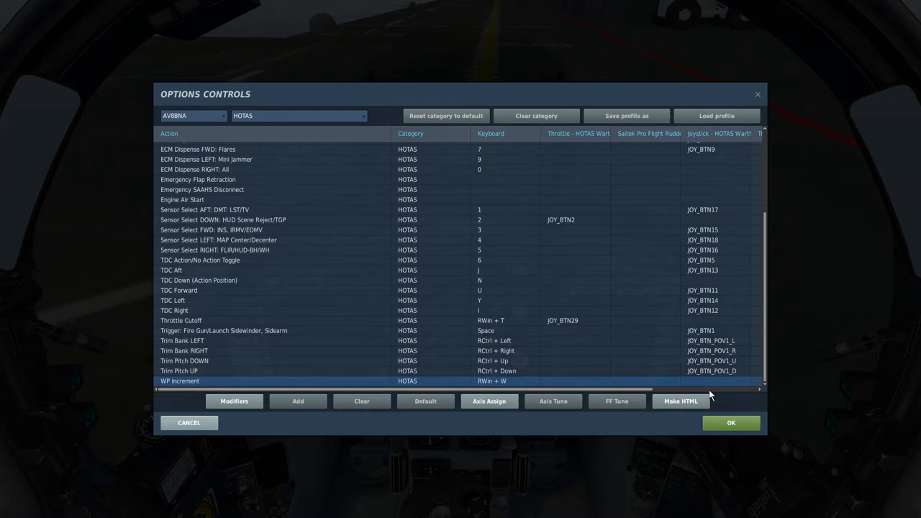
- Assign throttle button JOY_BTN7 to WP Increment and confirm it
click(297, 400)
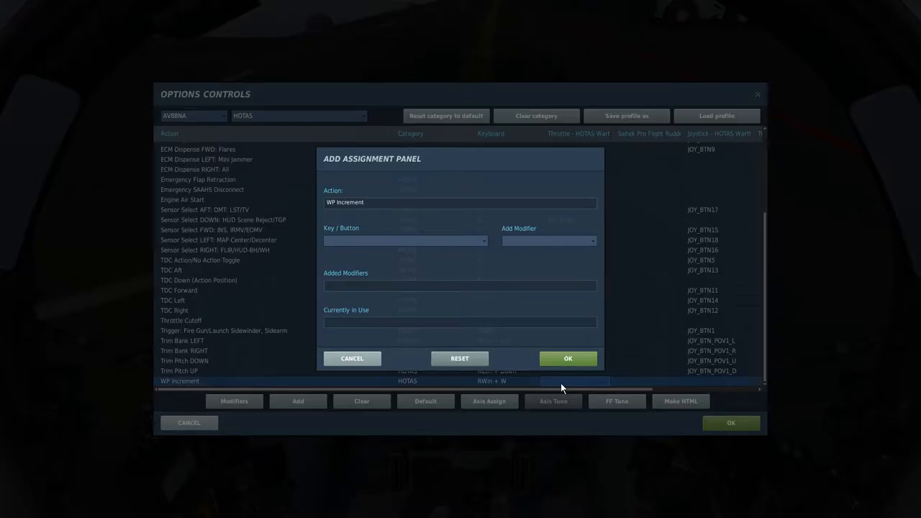
click(568, 358)
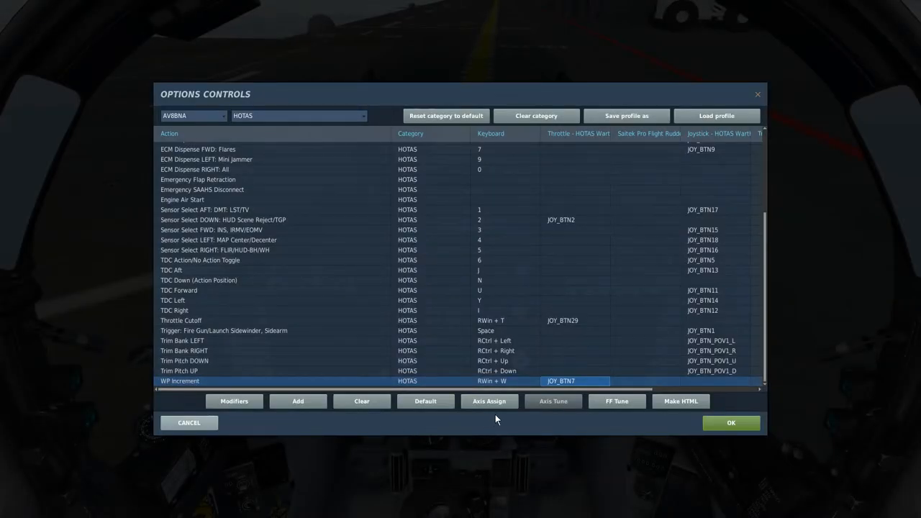
mouse_move(622, 420)
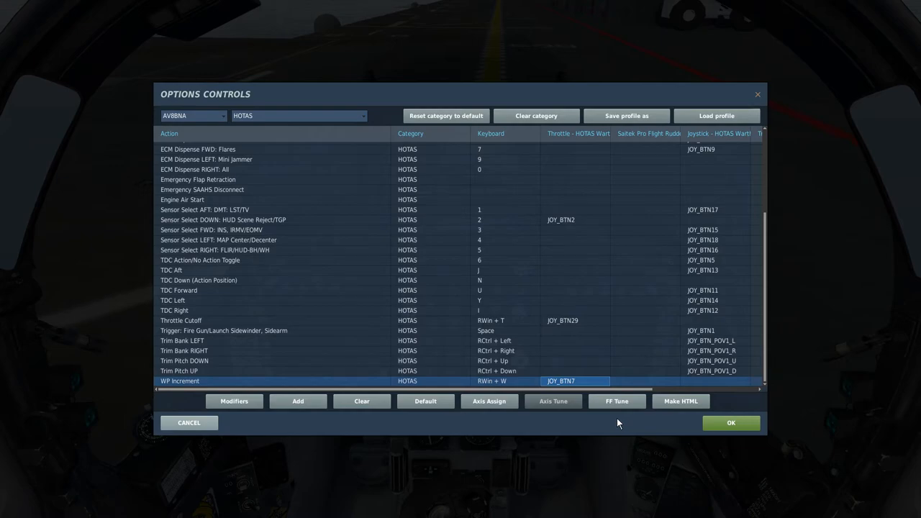
mouse_move(421, 375)
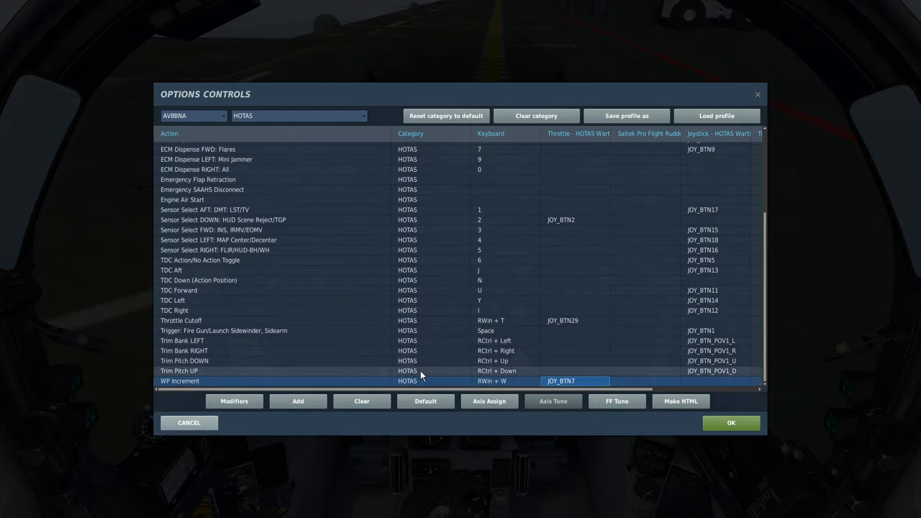
mouse_move(662, 375)
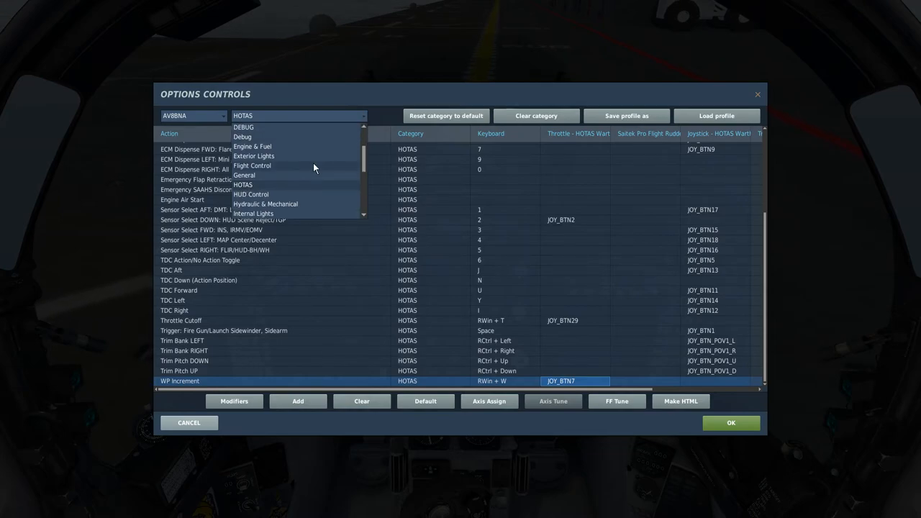
- Search all categories for 'parki' and select the Parking Brake ON throttle binding
scroll(up, 3)
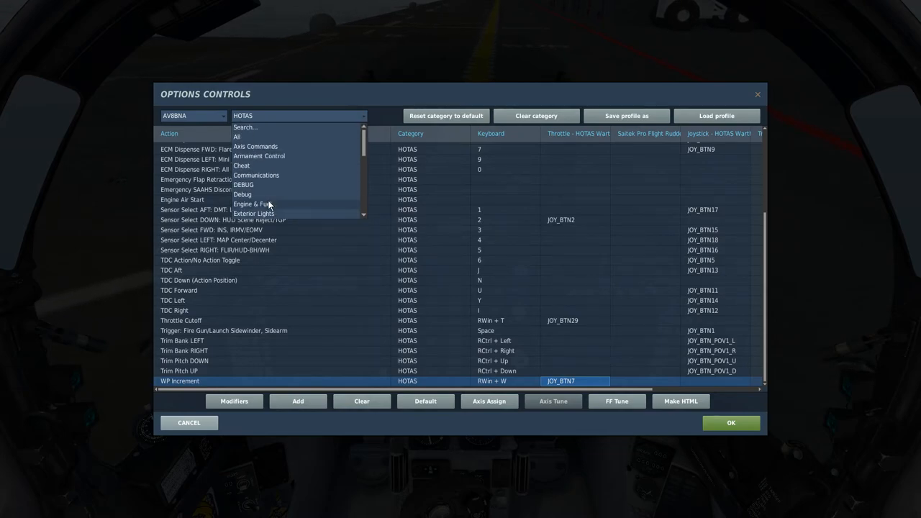
click(236, 137)
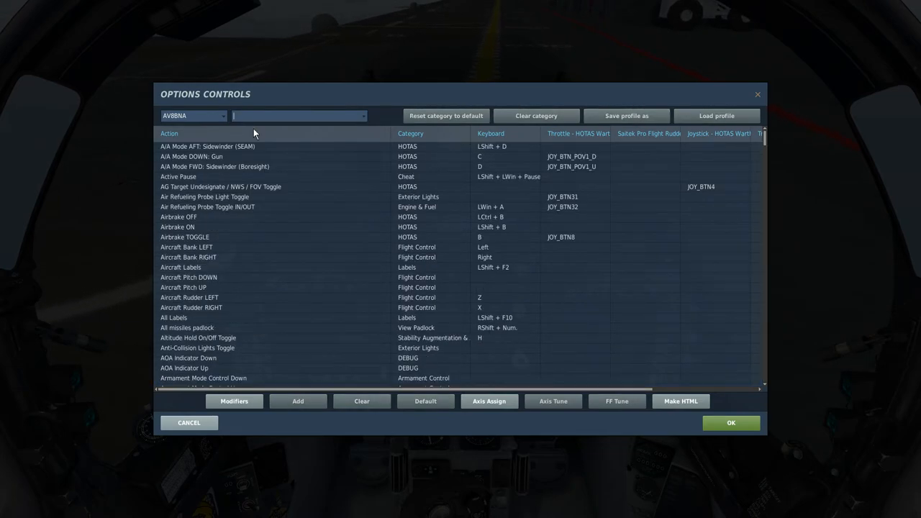
text(pa)
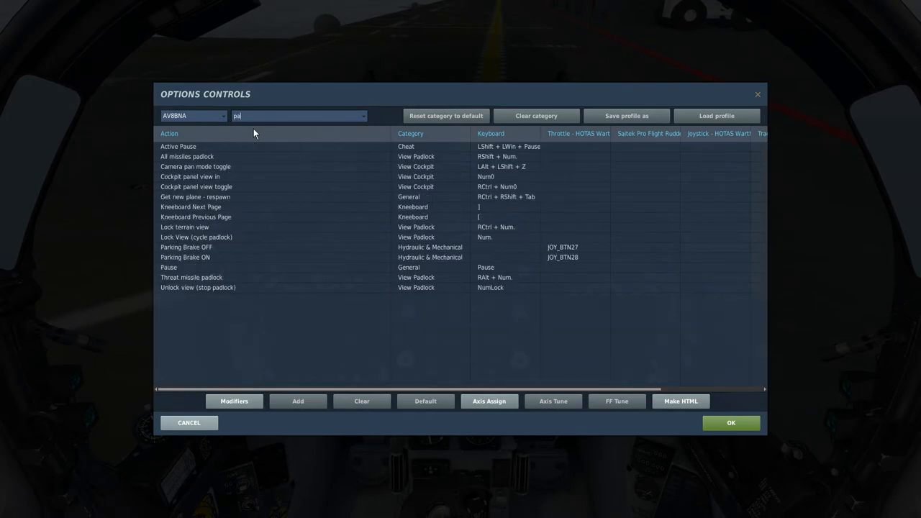
text(rki)
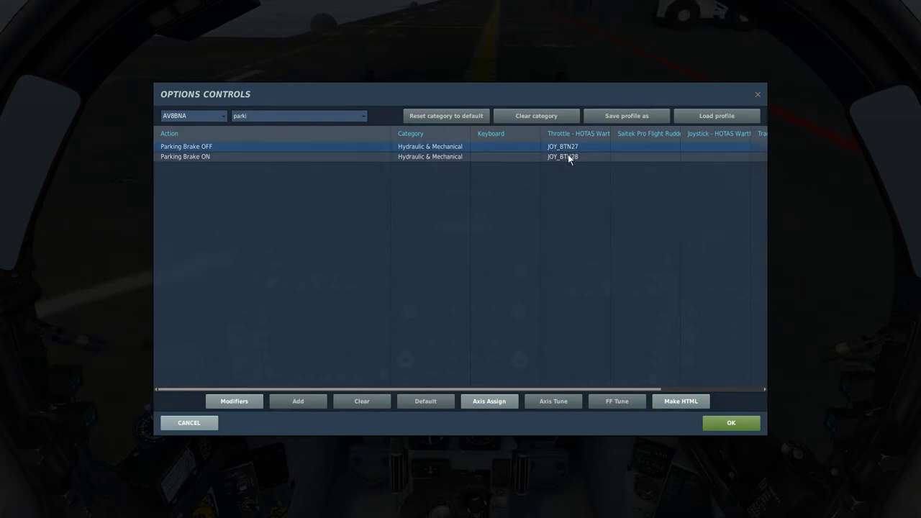
mouse_move(563, 156)
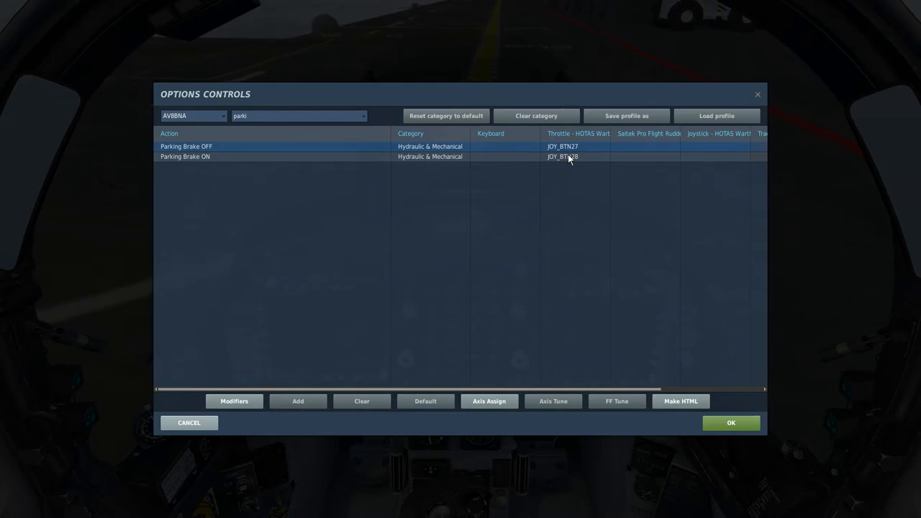
click(564, 157)
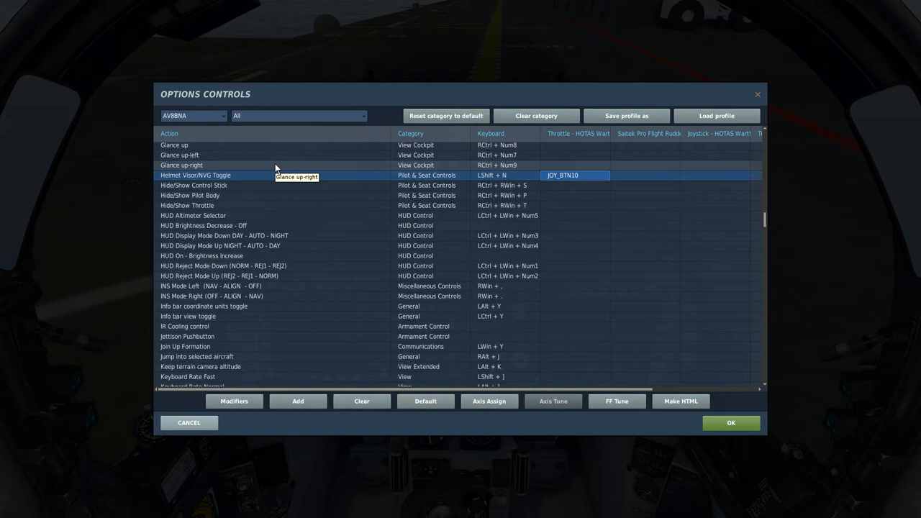
mouse_move(596, 189)
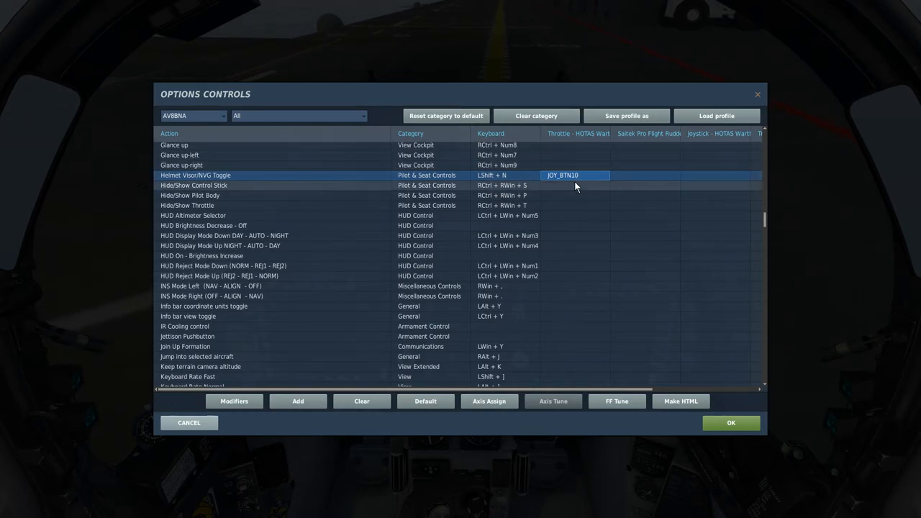
mouse_move(575, 186)
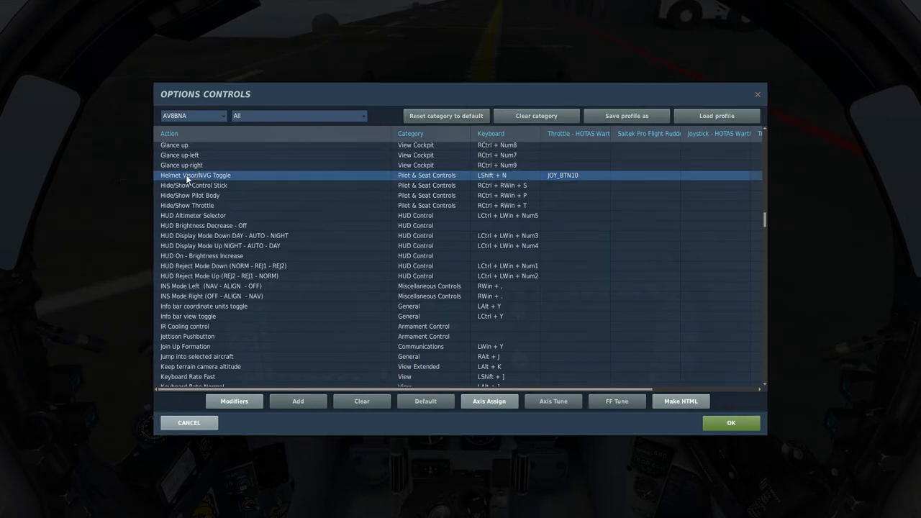
mouse_move(216, 186)
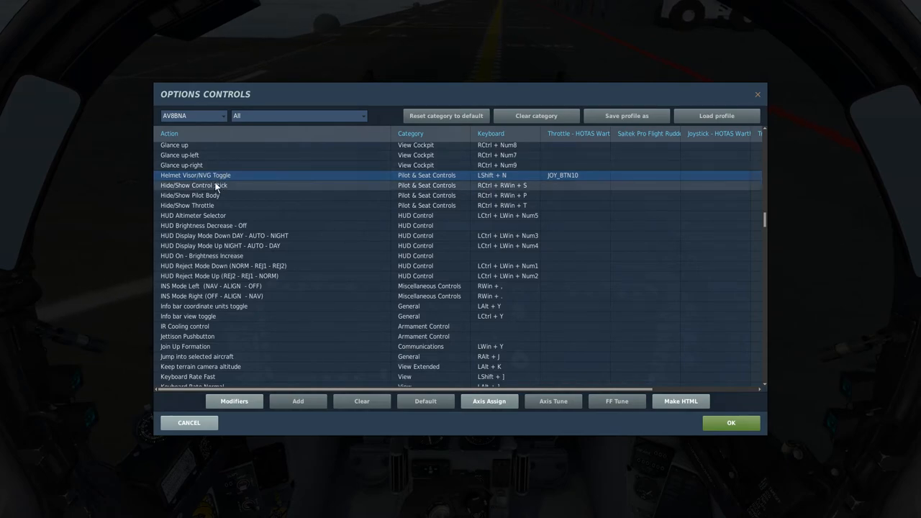
mouse_move(216, 186)
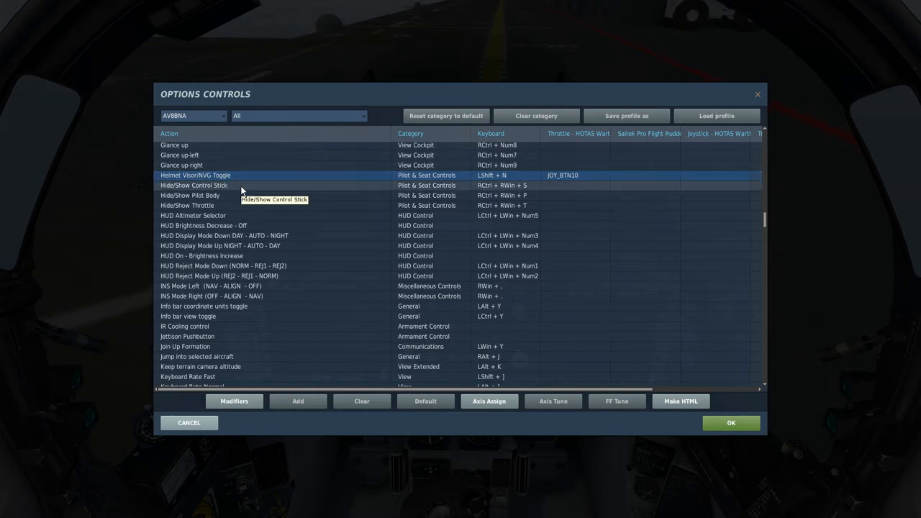
mouse_move(242, 200)
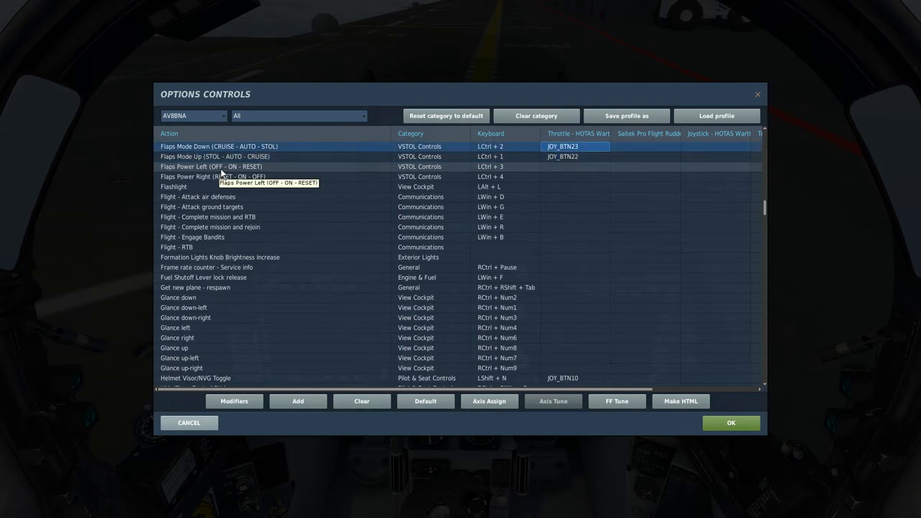
mouse_move(225, 152)
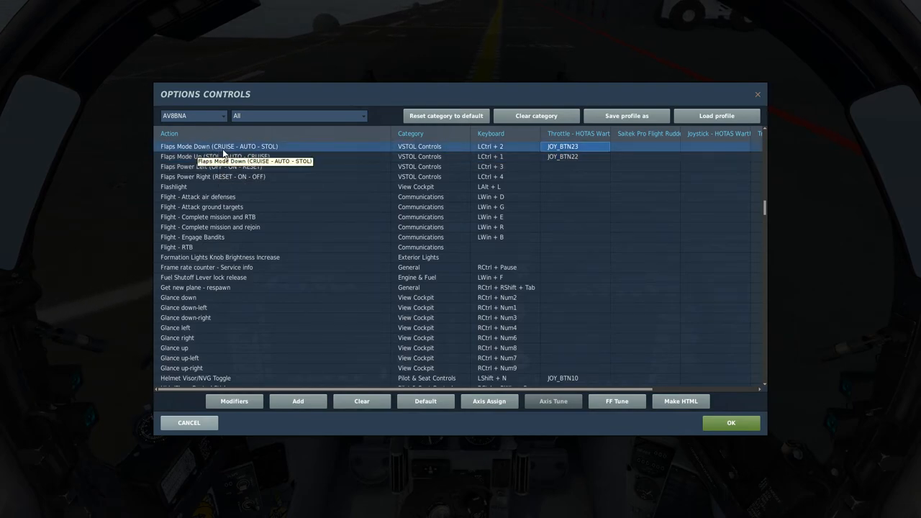
mouse_move(272, 149)
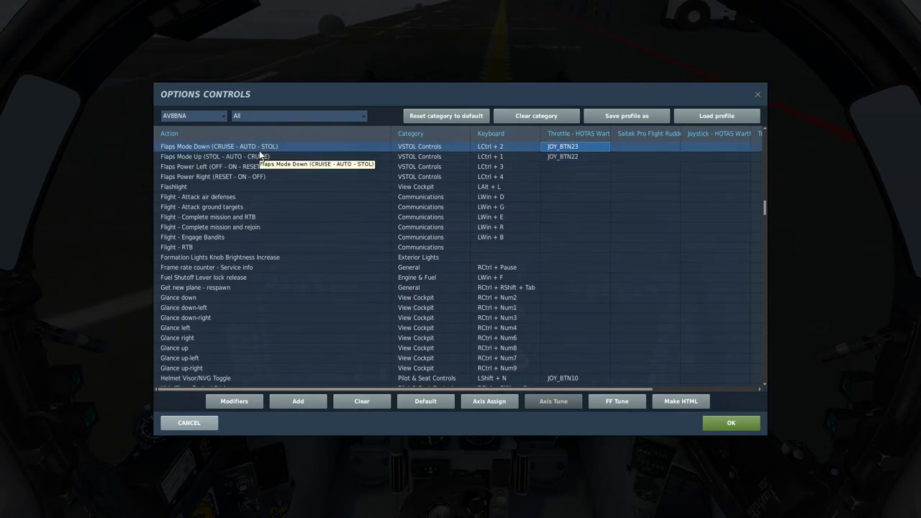
- Select a Flaps Mode row to assign its throttle button
click(216, 155)
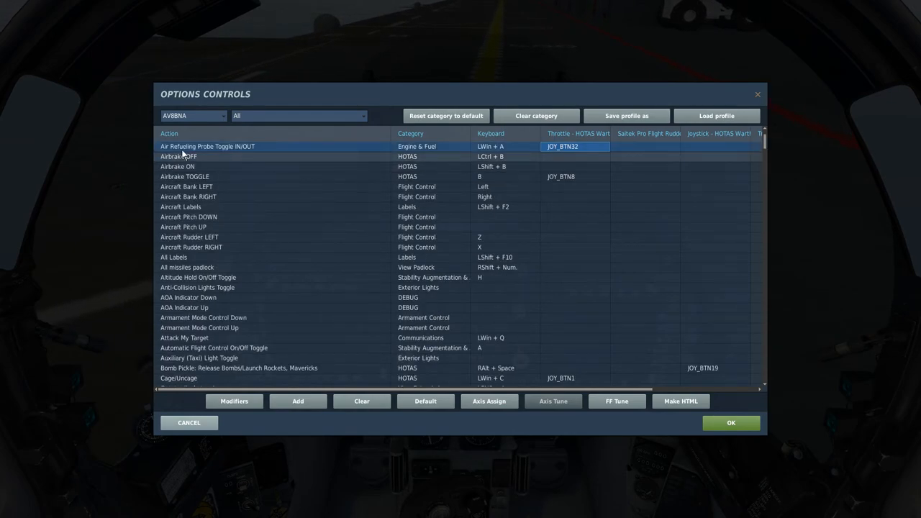
mouse_move(575, 152)
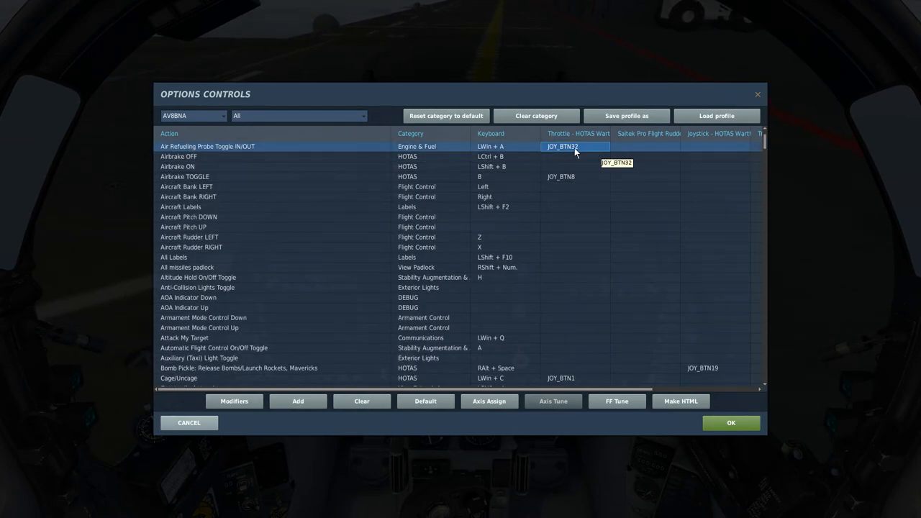
mouse_move(573, 161)
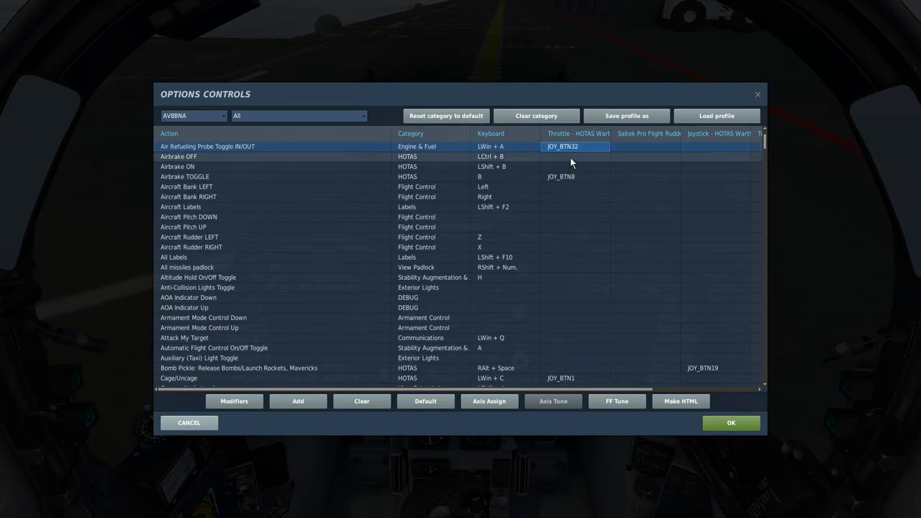
mouse_move(571, 169)
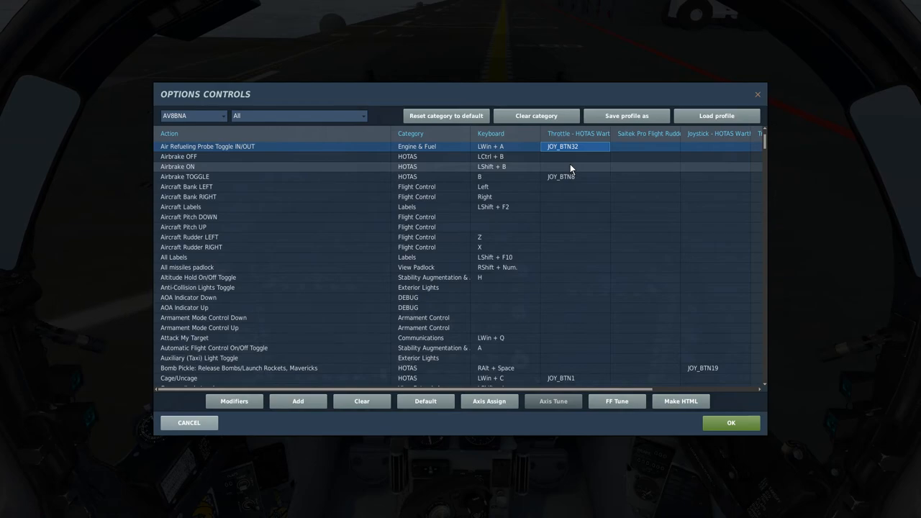
scroll(down, 3)
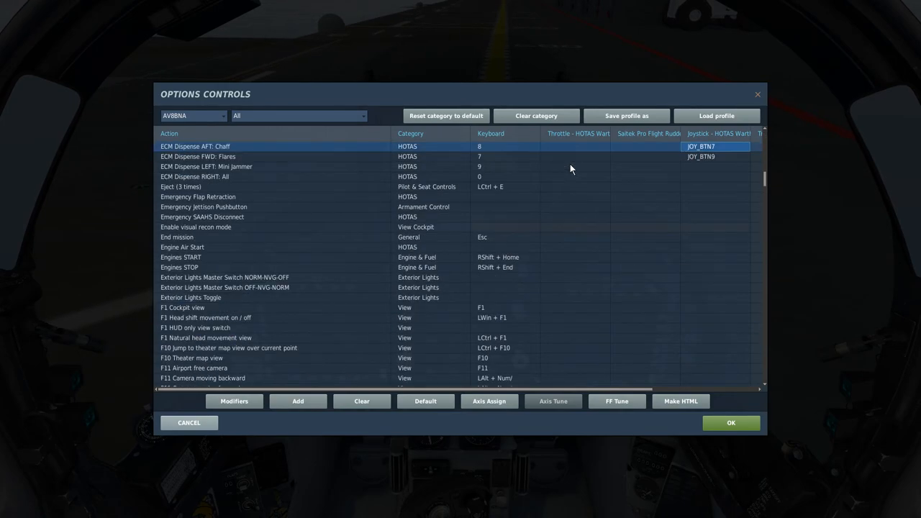
scroll(down, 3)
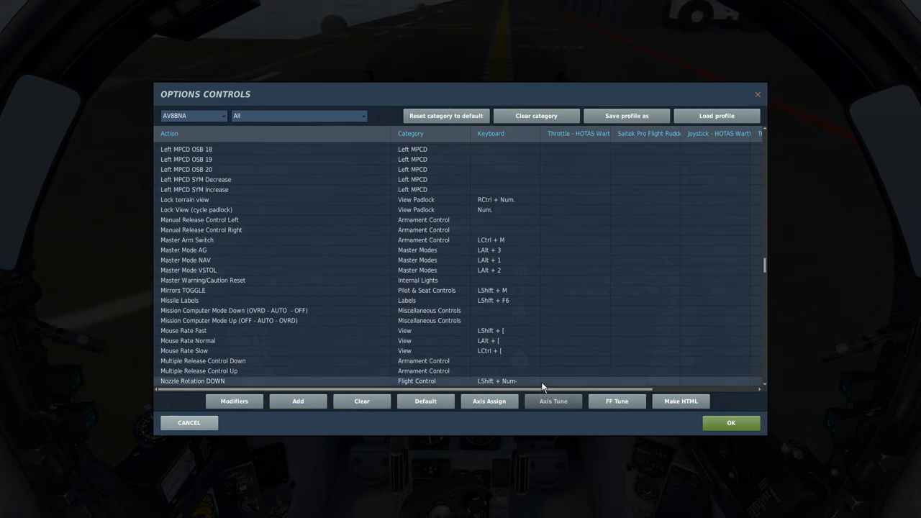
mouse_move(544, 386)
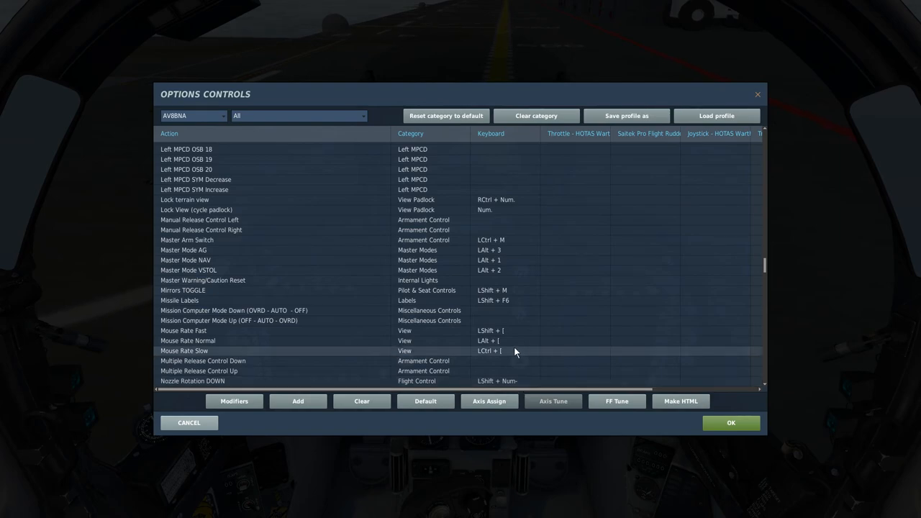
scroll(down, 3)
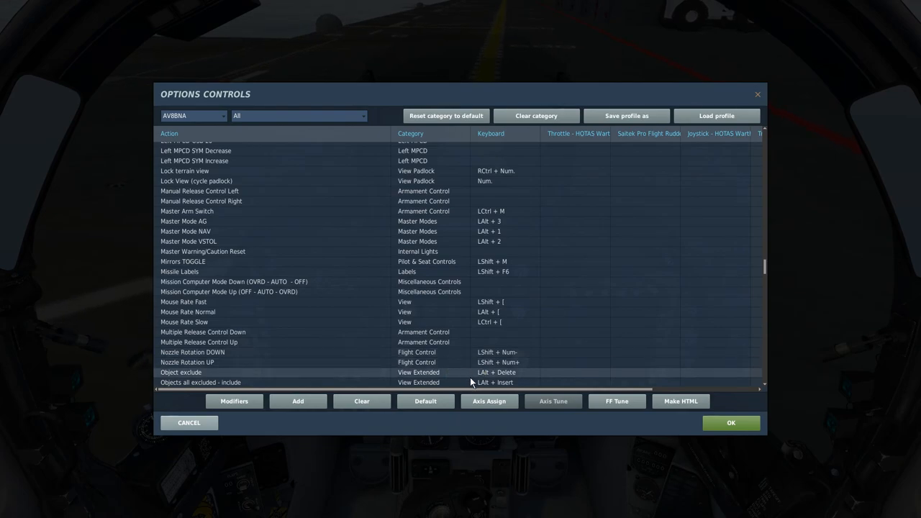
scroll(up, 3)
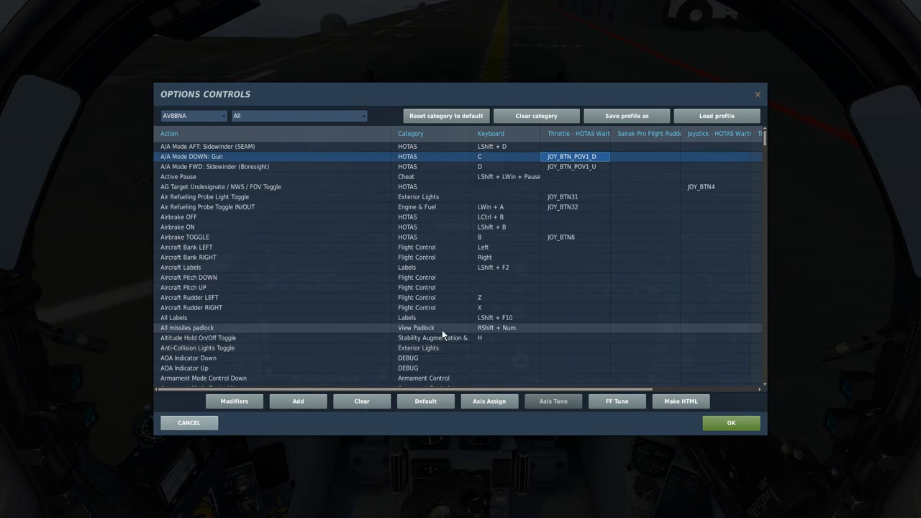
mouse_move(442, 332)
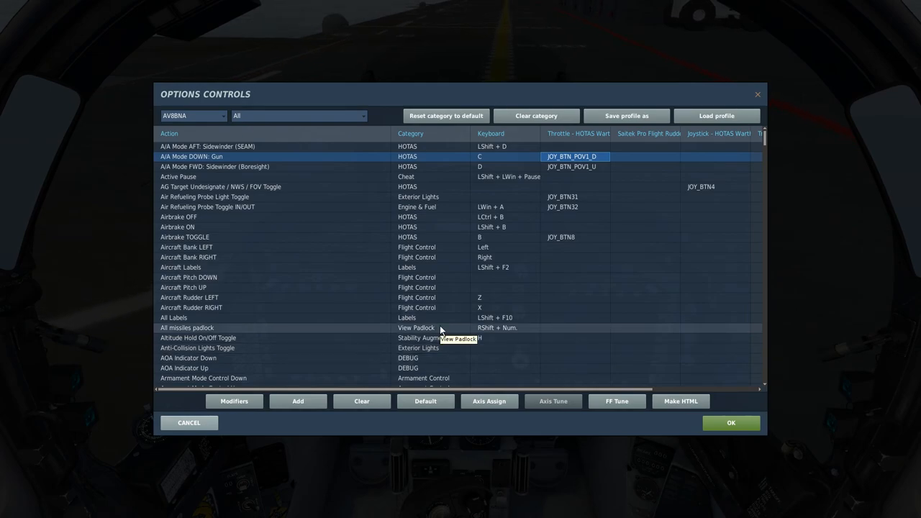
mouse_move(468, 331)
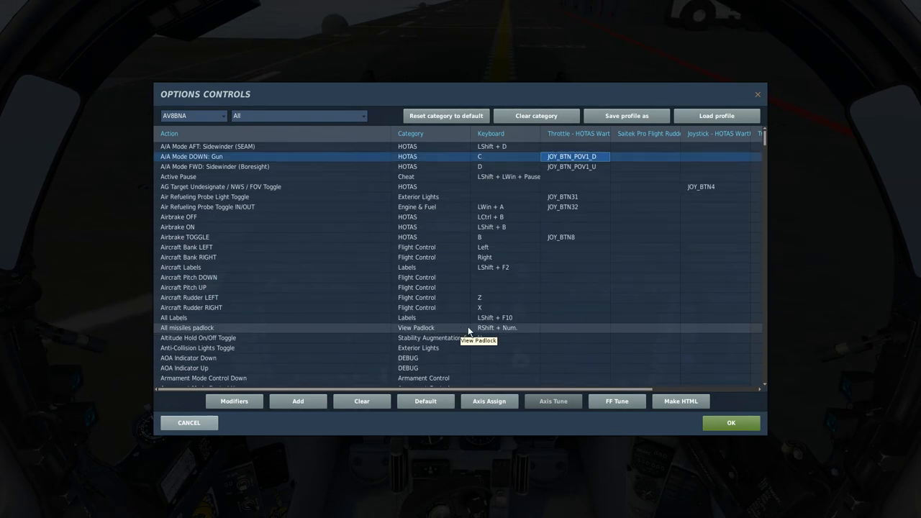
scroll(down, 3)
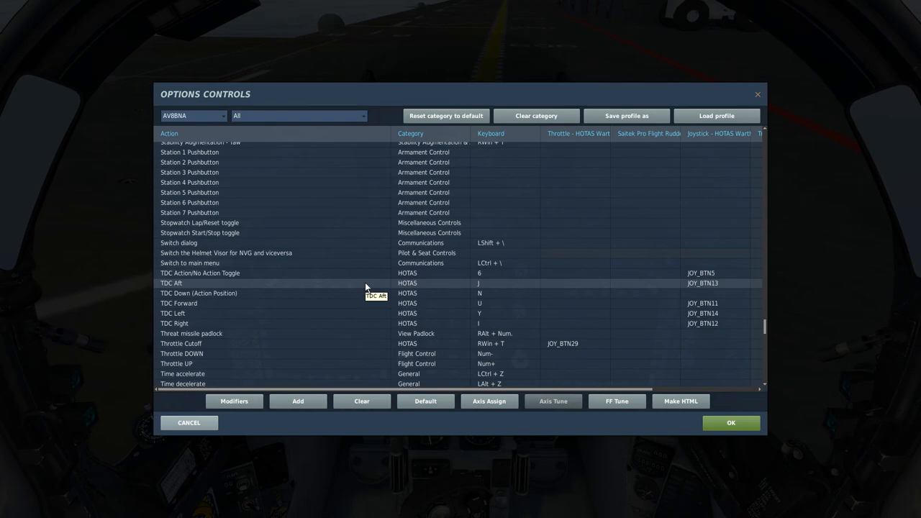
scroll(up, 3)
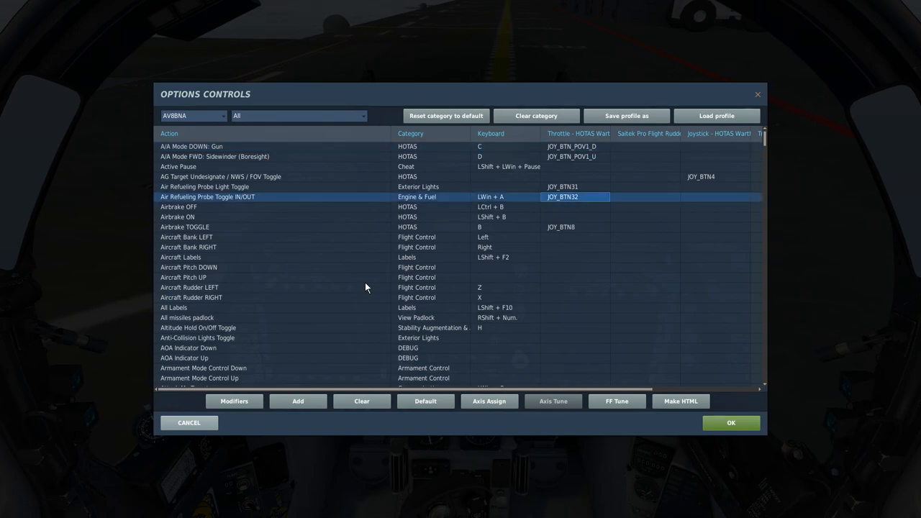
click(205, 188)
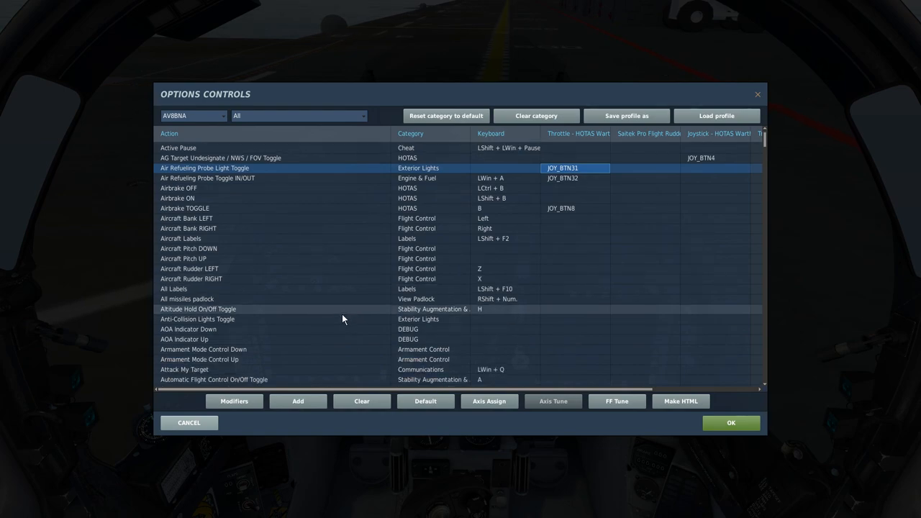
mouse_move(201, 320)
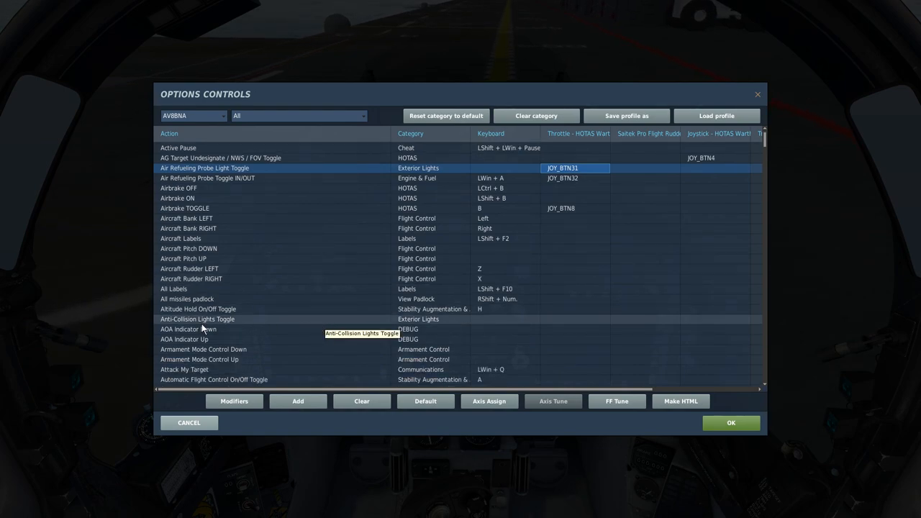
click(196, 320)
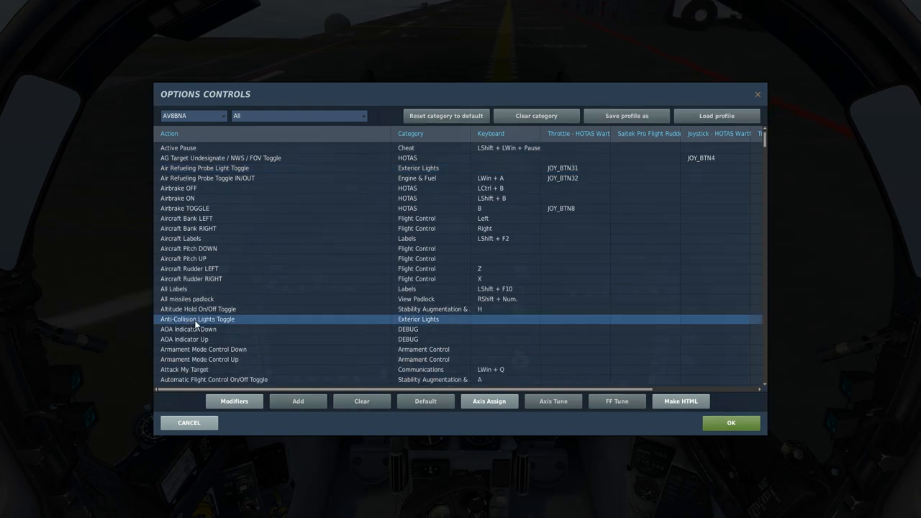
scroll(down, 3)
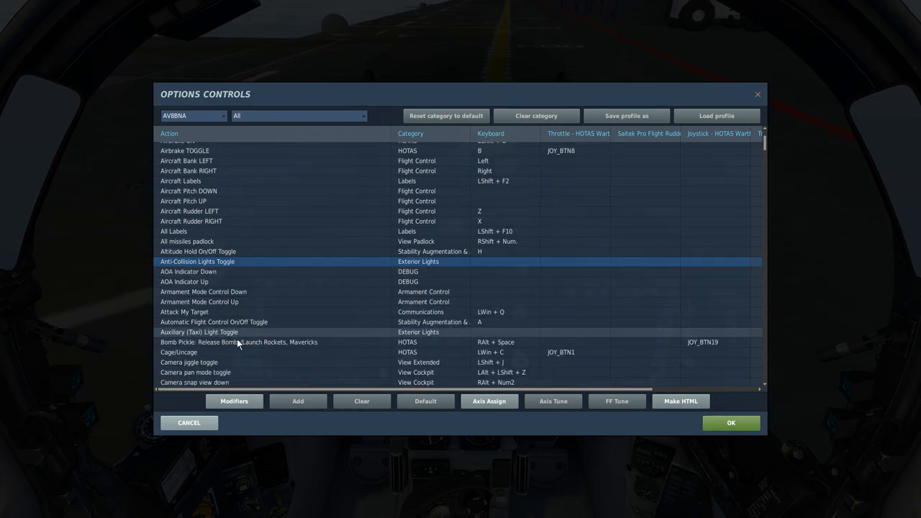
scroll(down, 3)
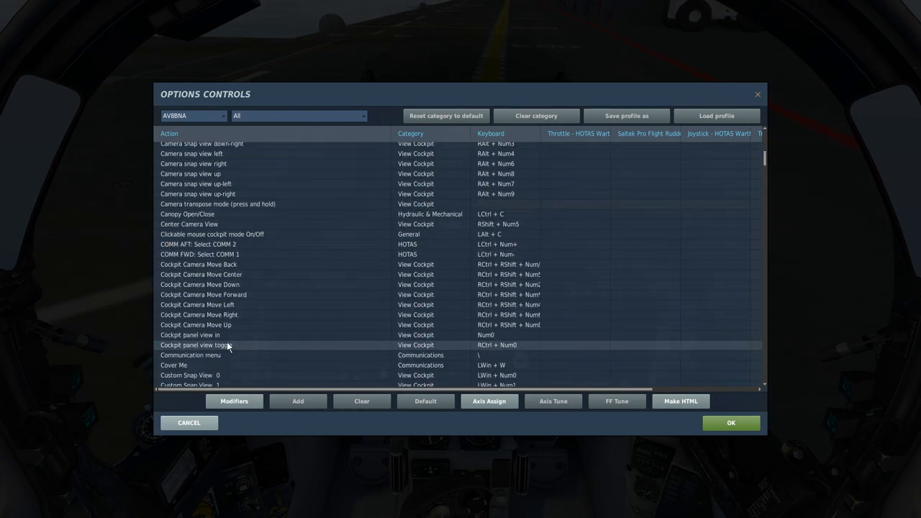
scroll(down, 3)
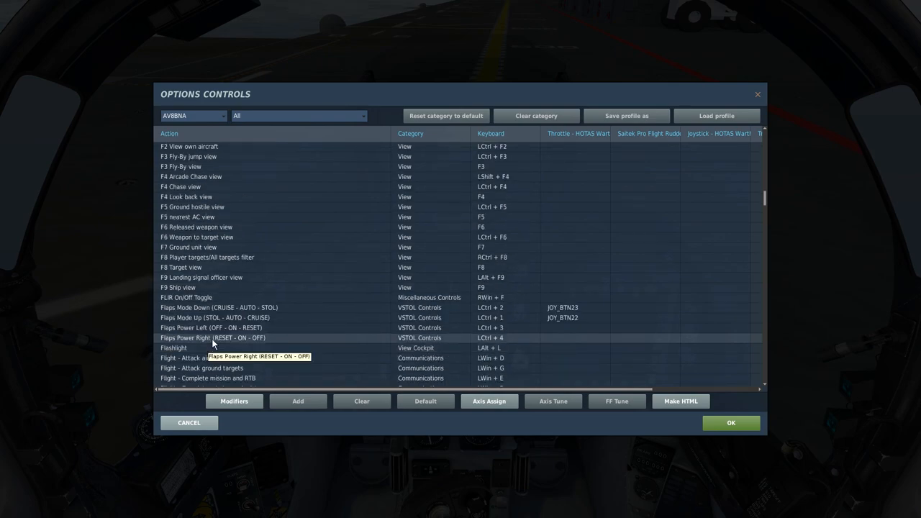